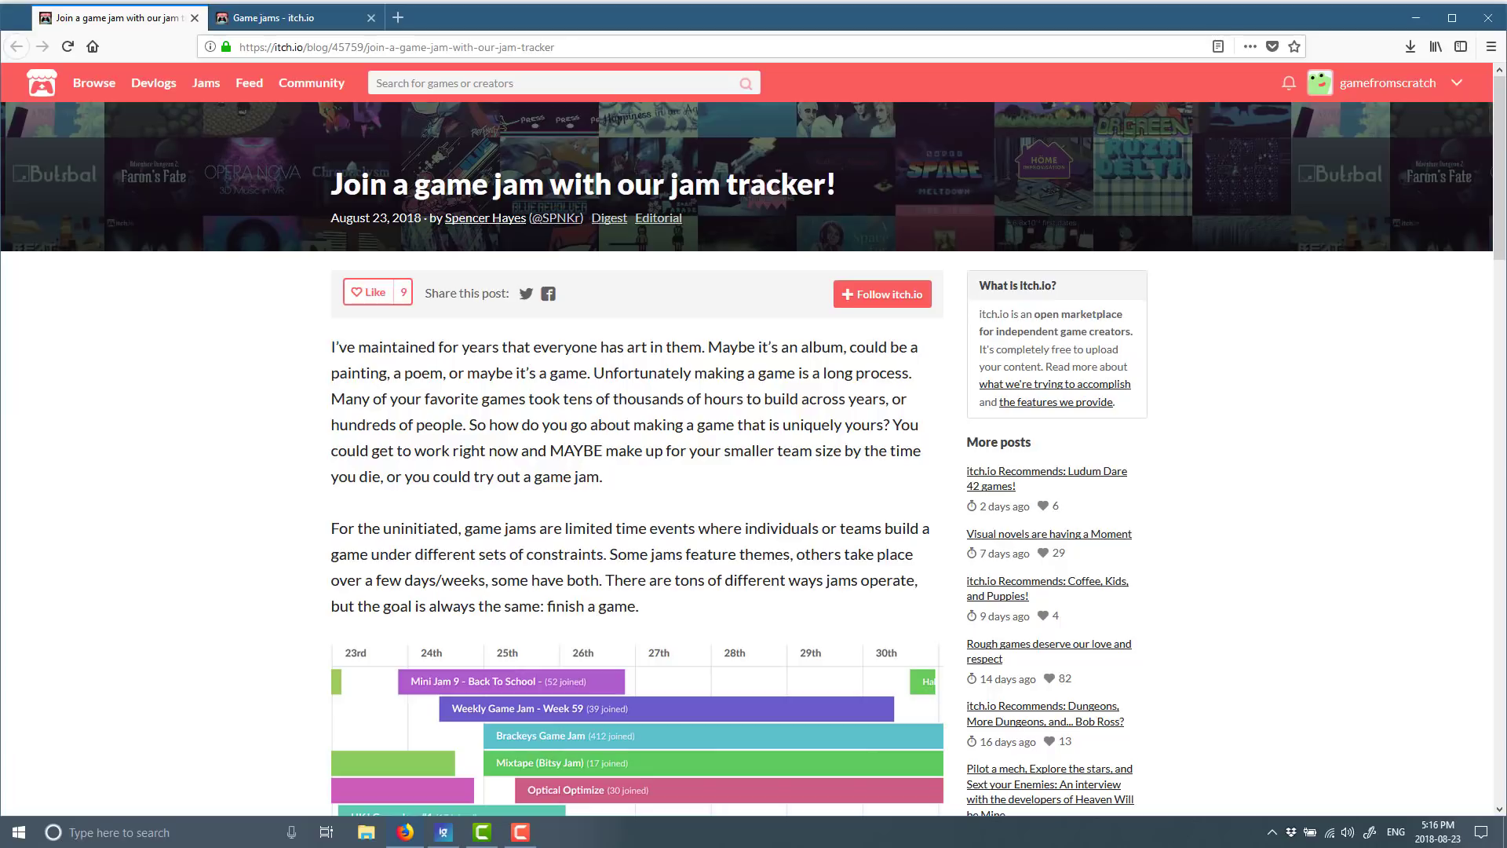
- Read down the jam tracker blog post and switch to the Game jams calendar page
scroll("down", 3)
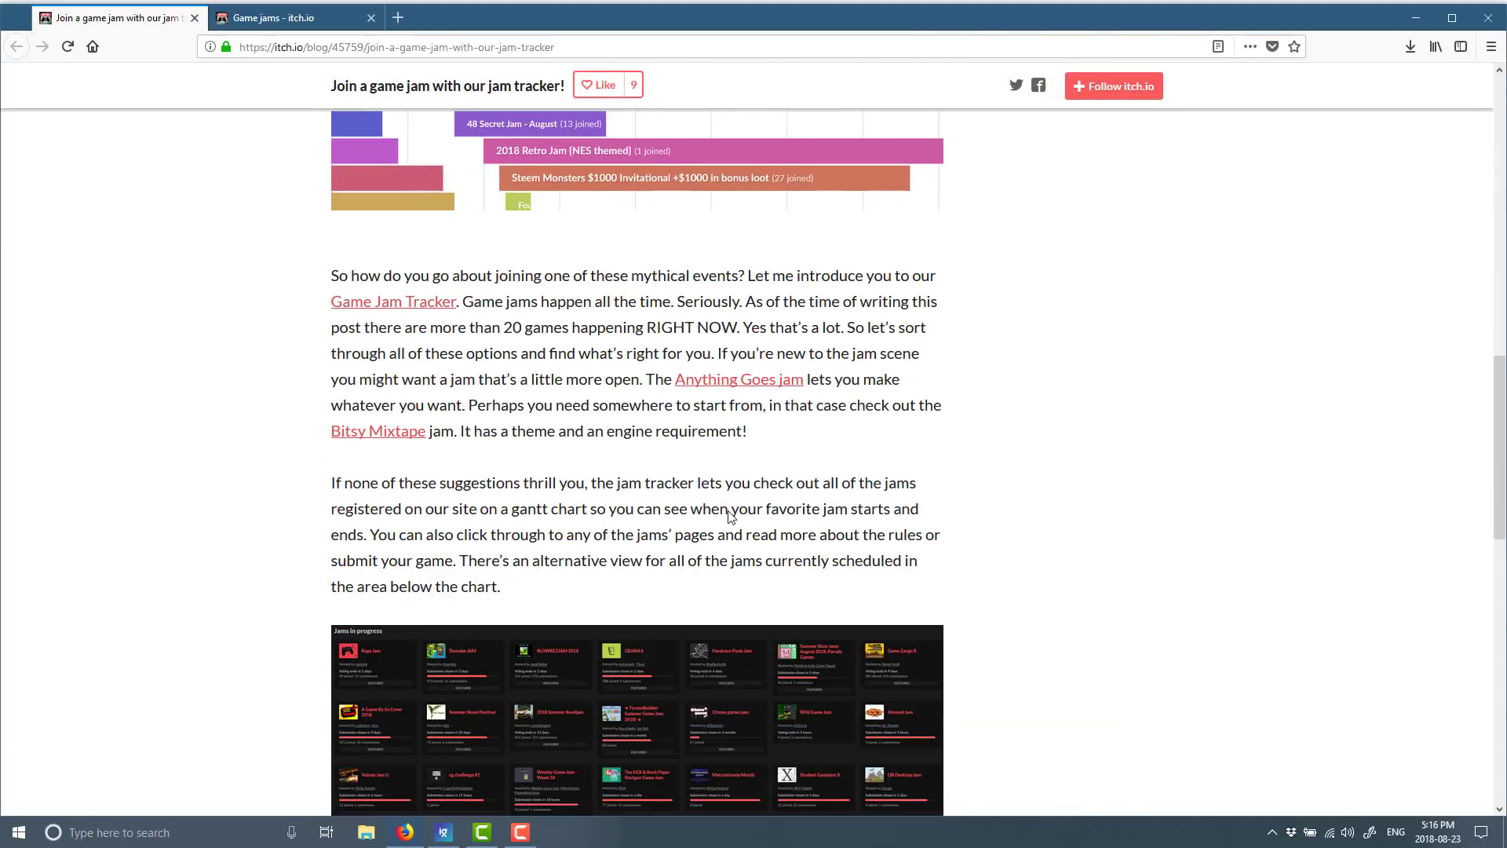
scroll("down", 3)
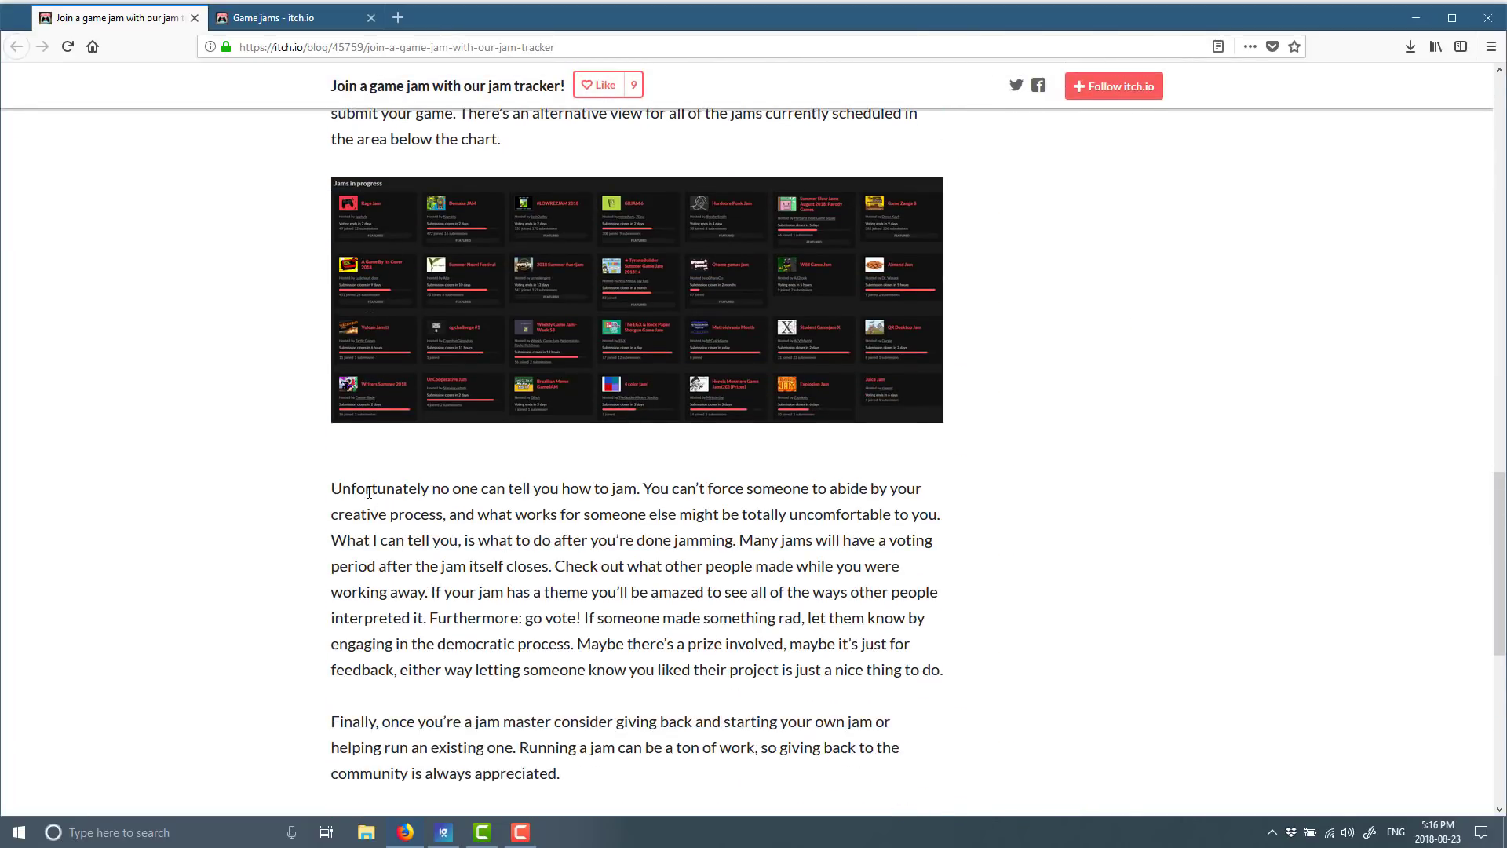
scroll("down", 3)
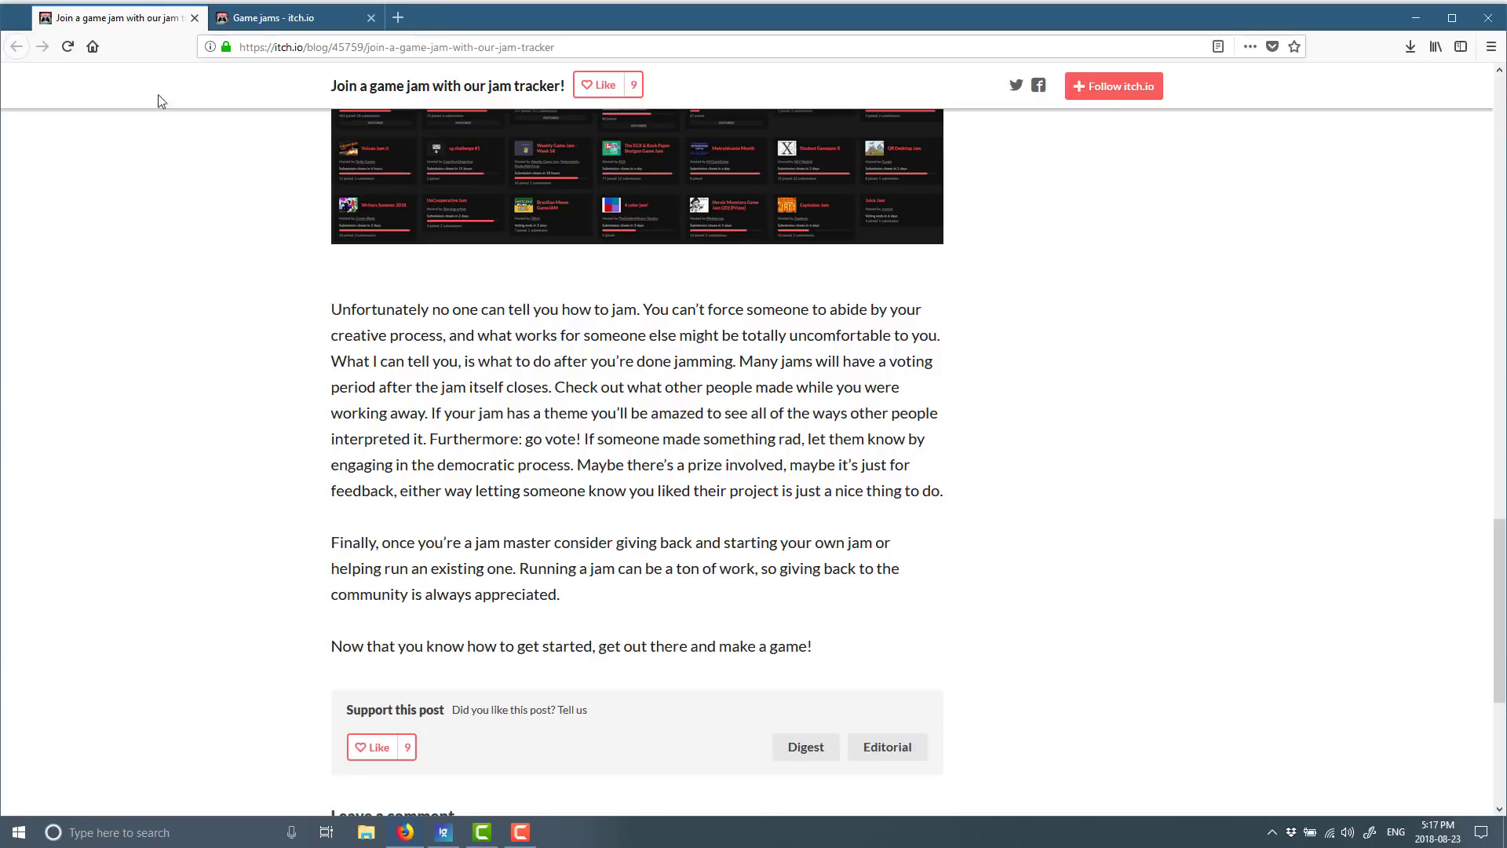
left_click(296, 17)
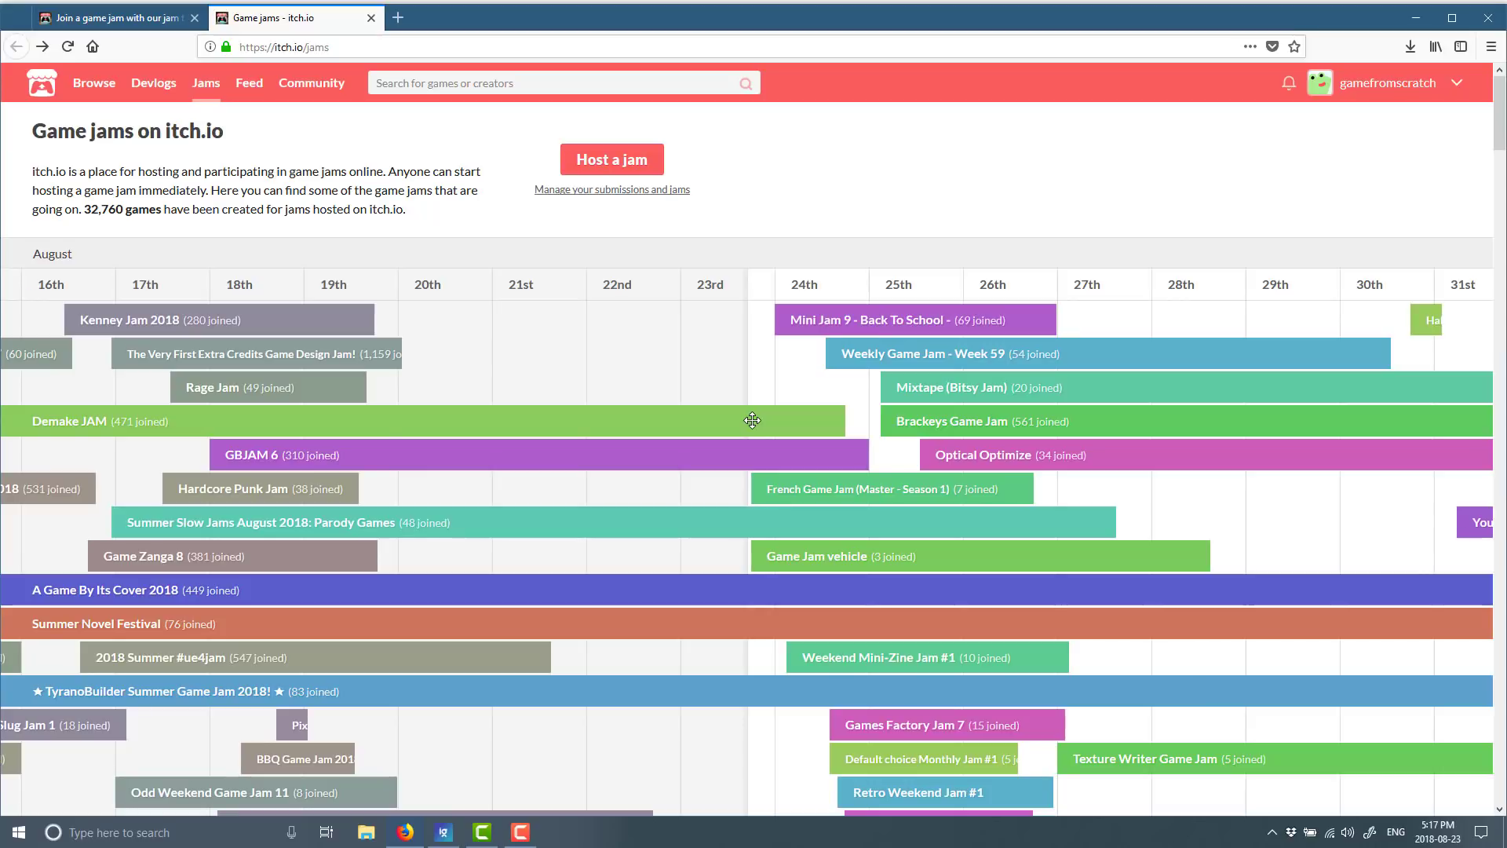
mouse_move(102, 269)
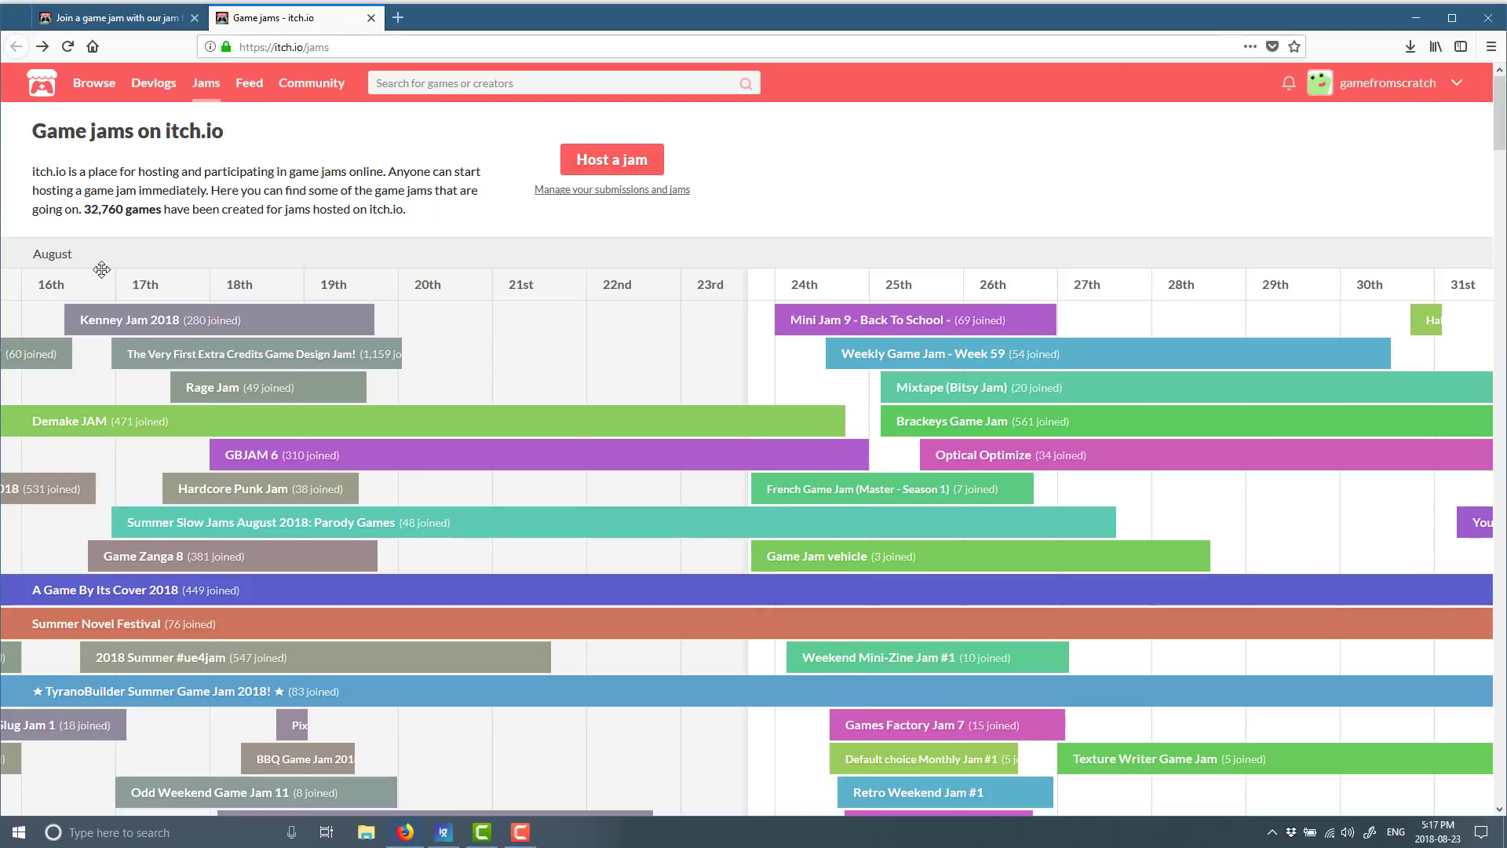
mouse_move(301, 247)
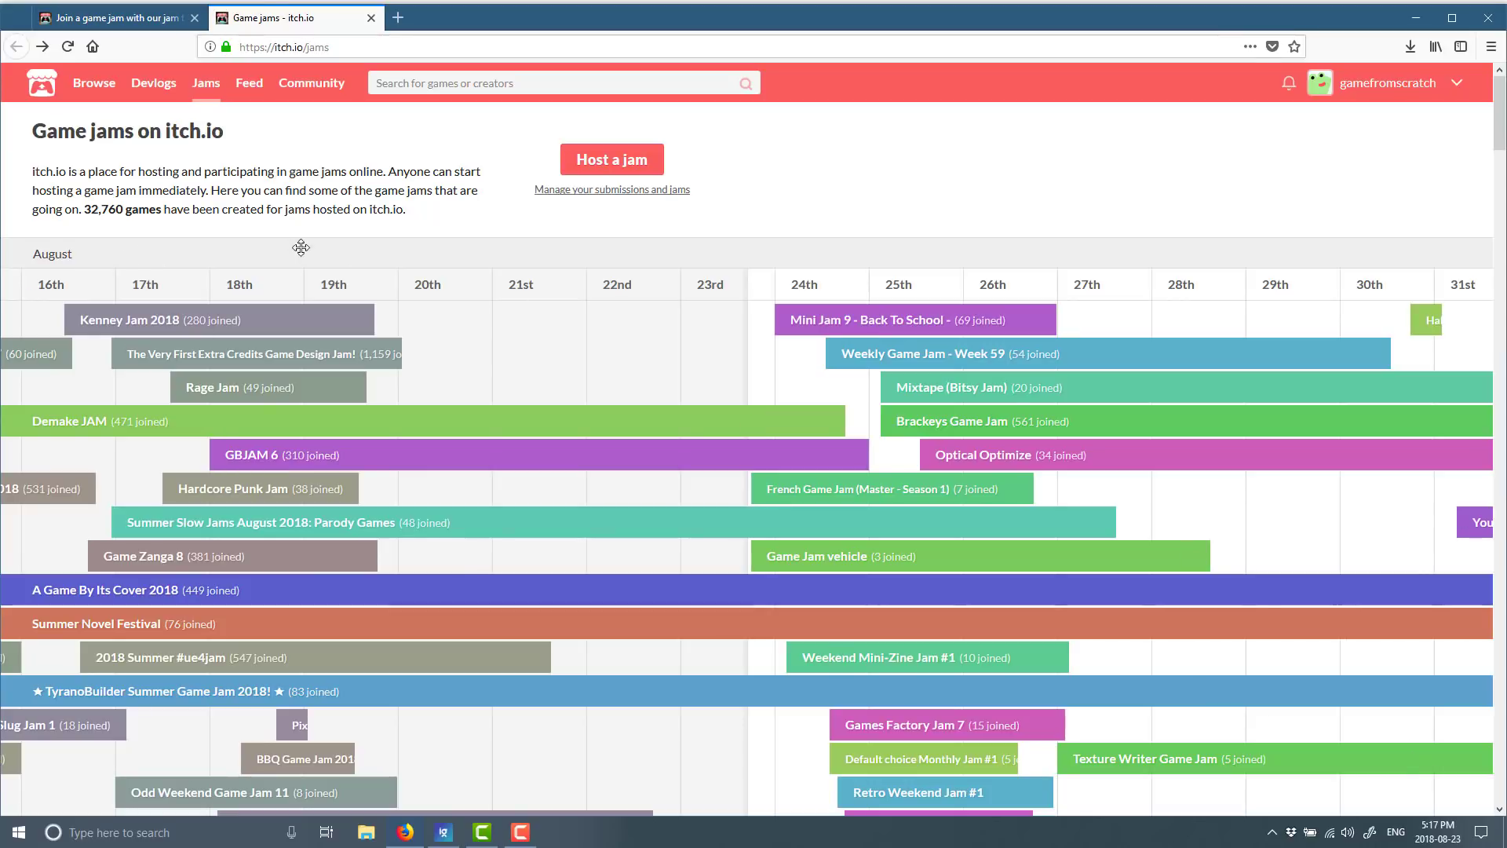
mouse_move(743, 388)
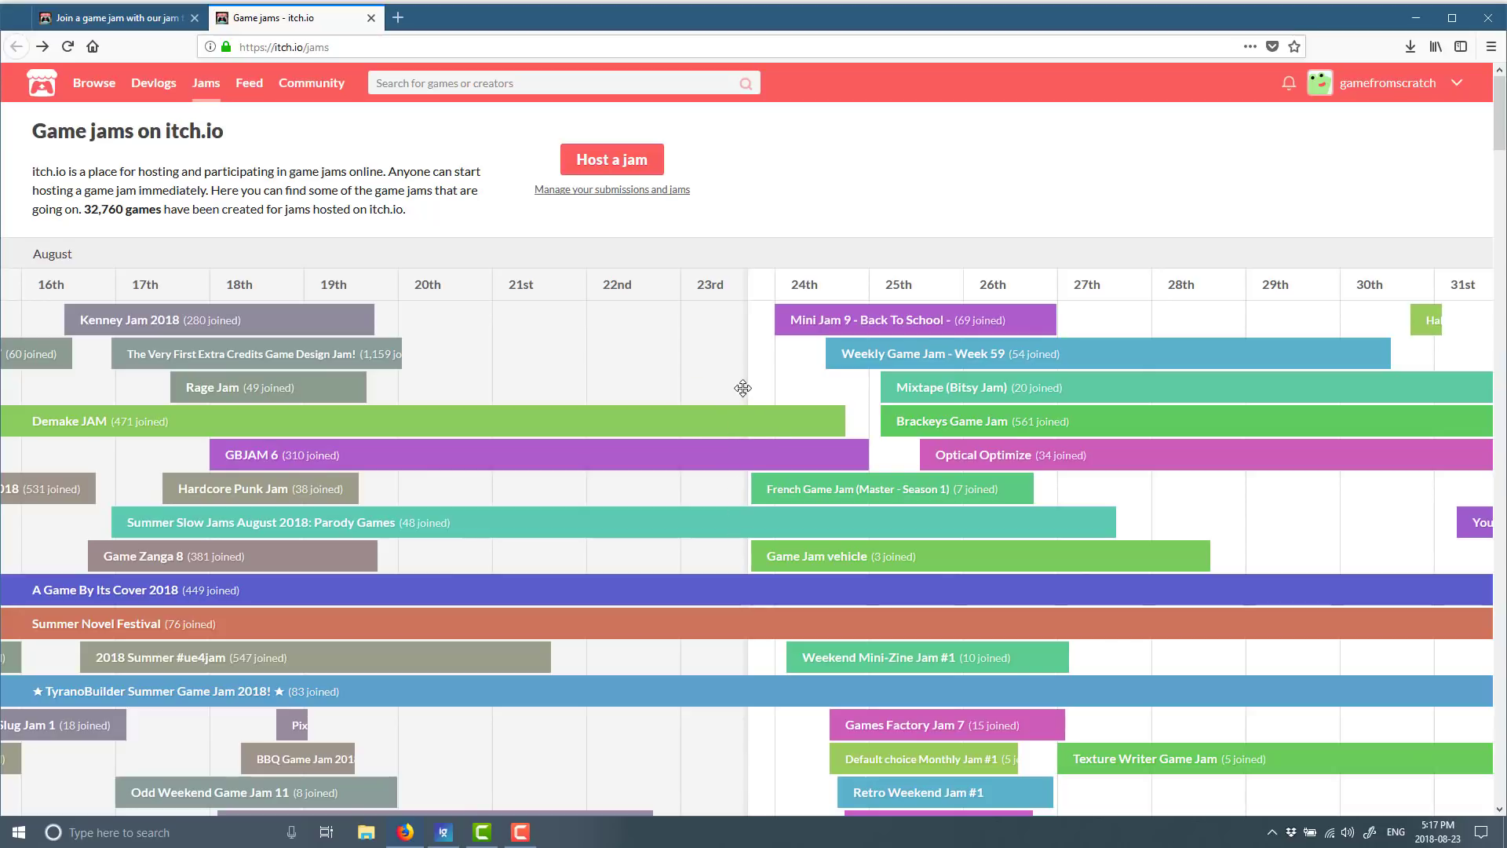
mouse_move(920, 762)
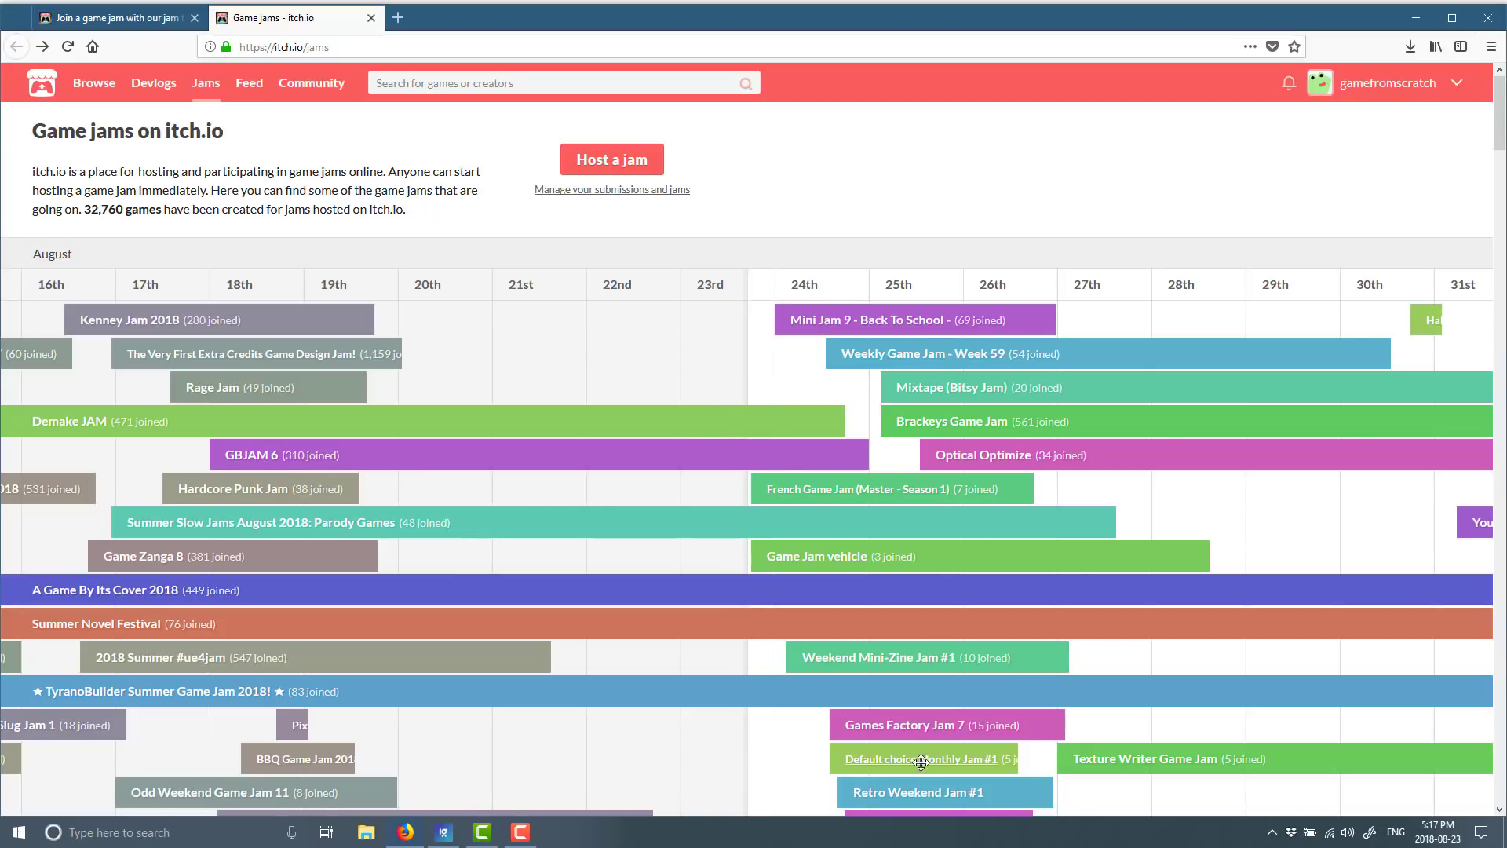
- Pan the jam calendar into September and back, then go to the GBJAM 6 jam page
scroll("right", 3)
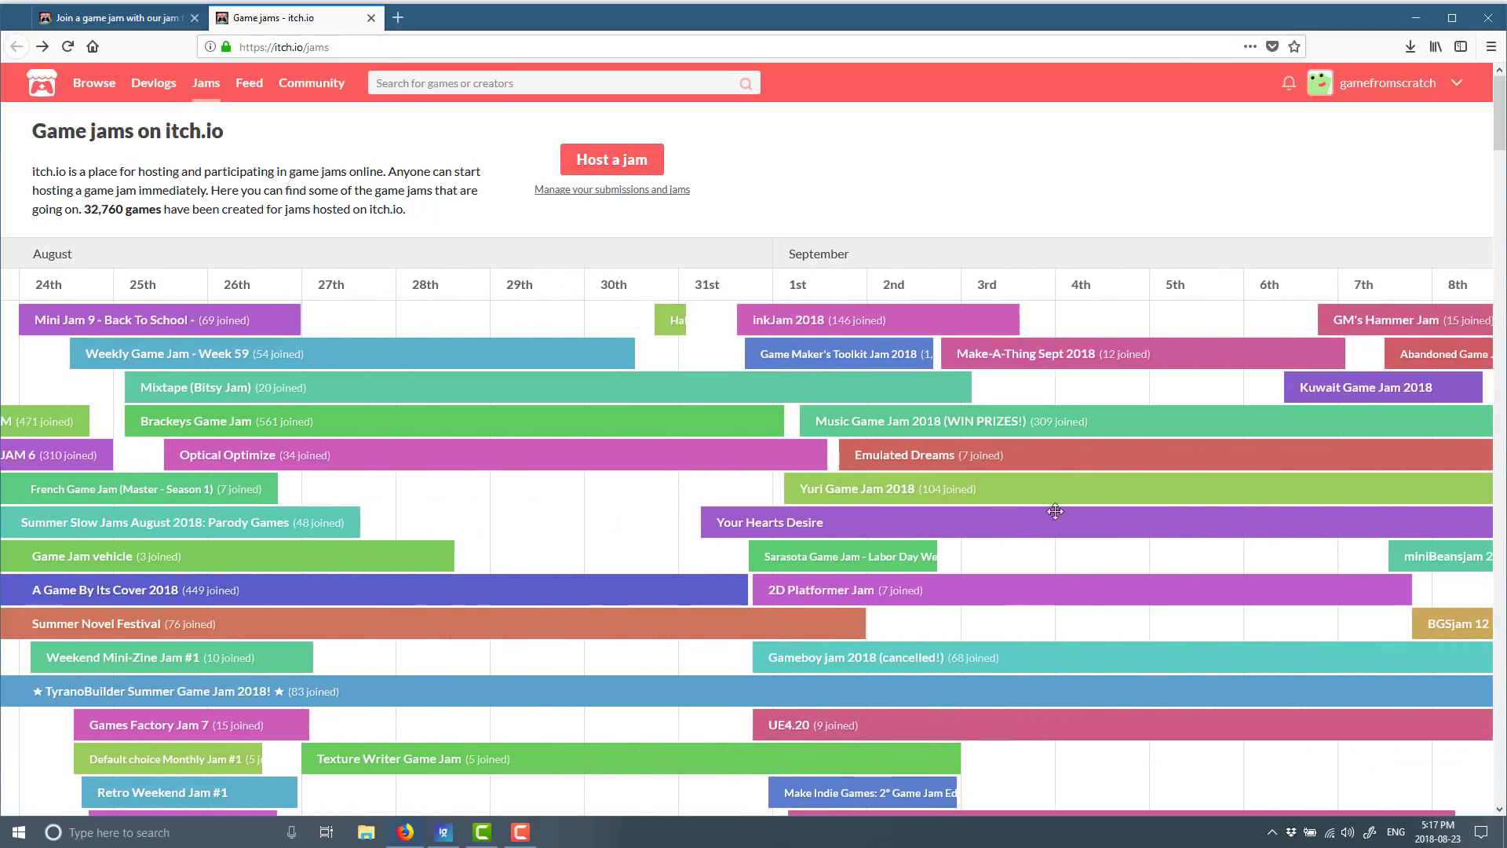
scroll("left", 3)
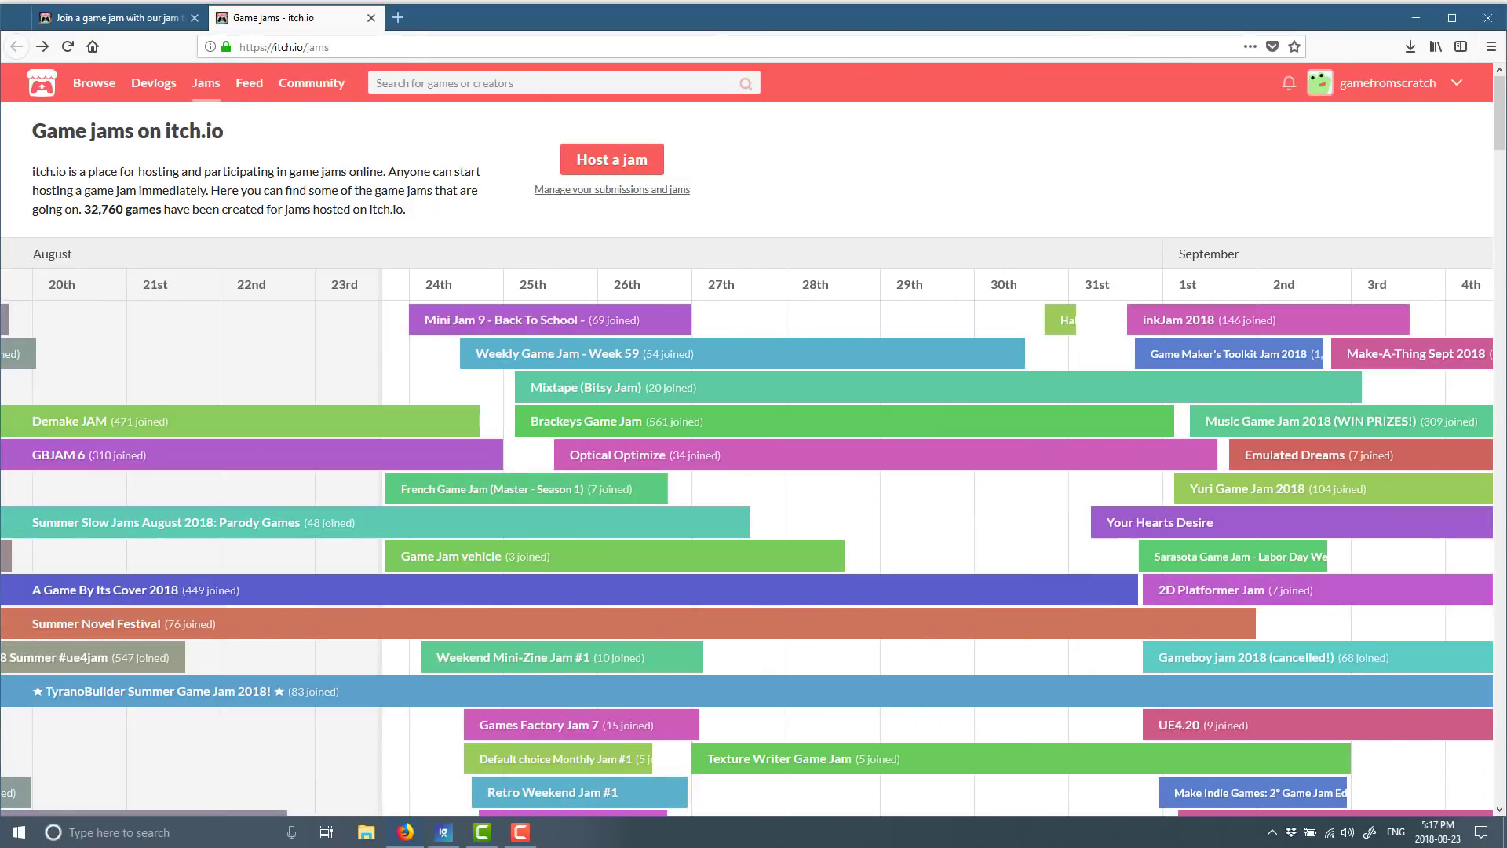
scroll("right", 3)
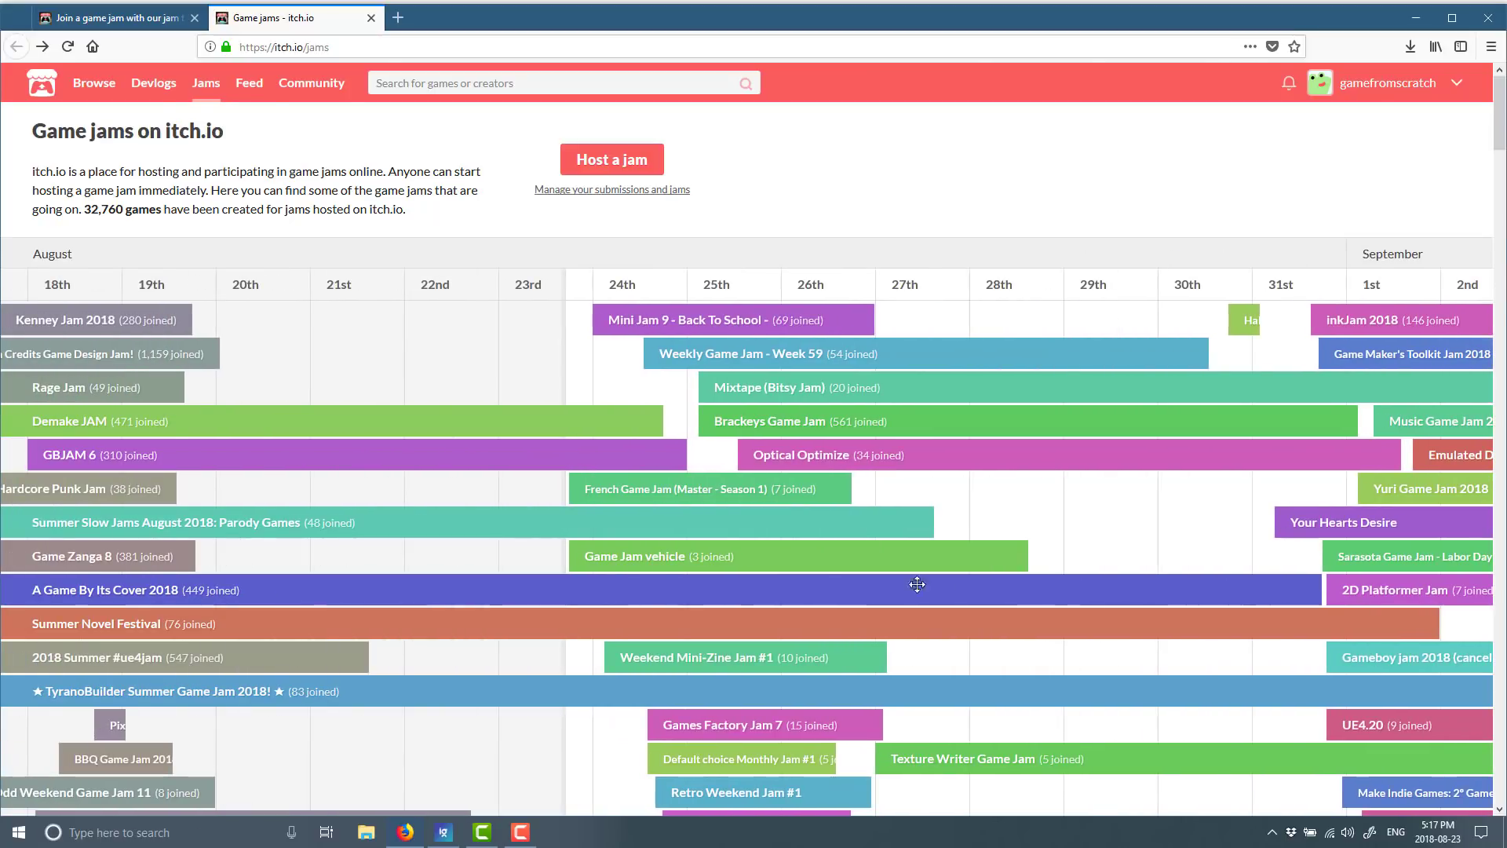
left_click(68, 455)
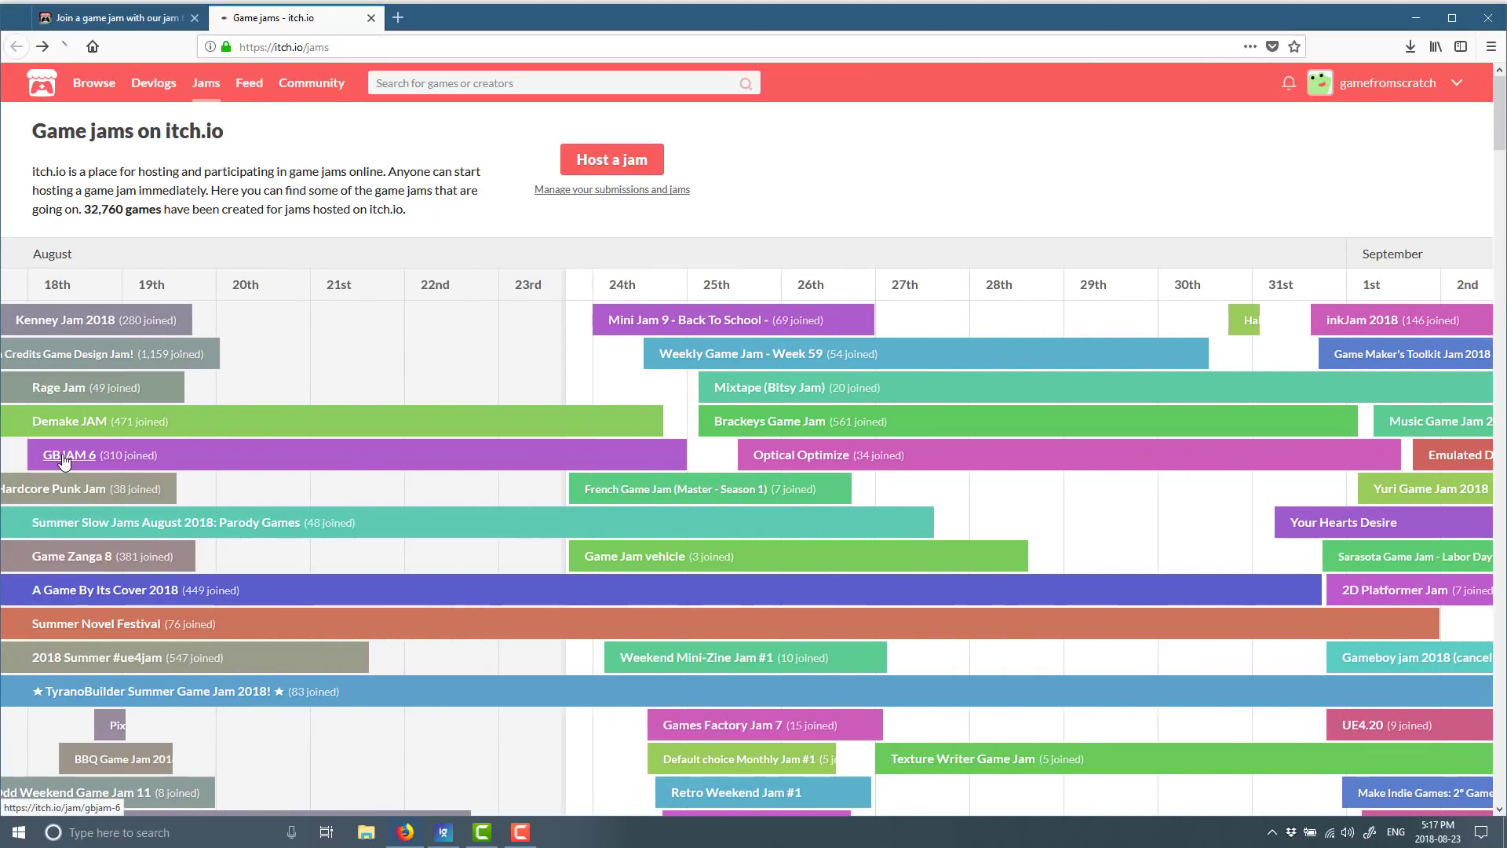
- Browse the GBJAM 6 page down to its rules, tweets and submissions, then back up
left_click(67, 455)
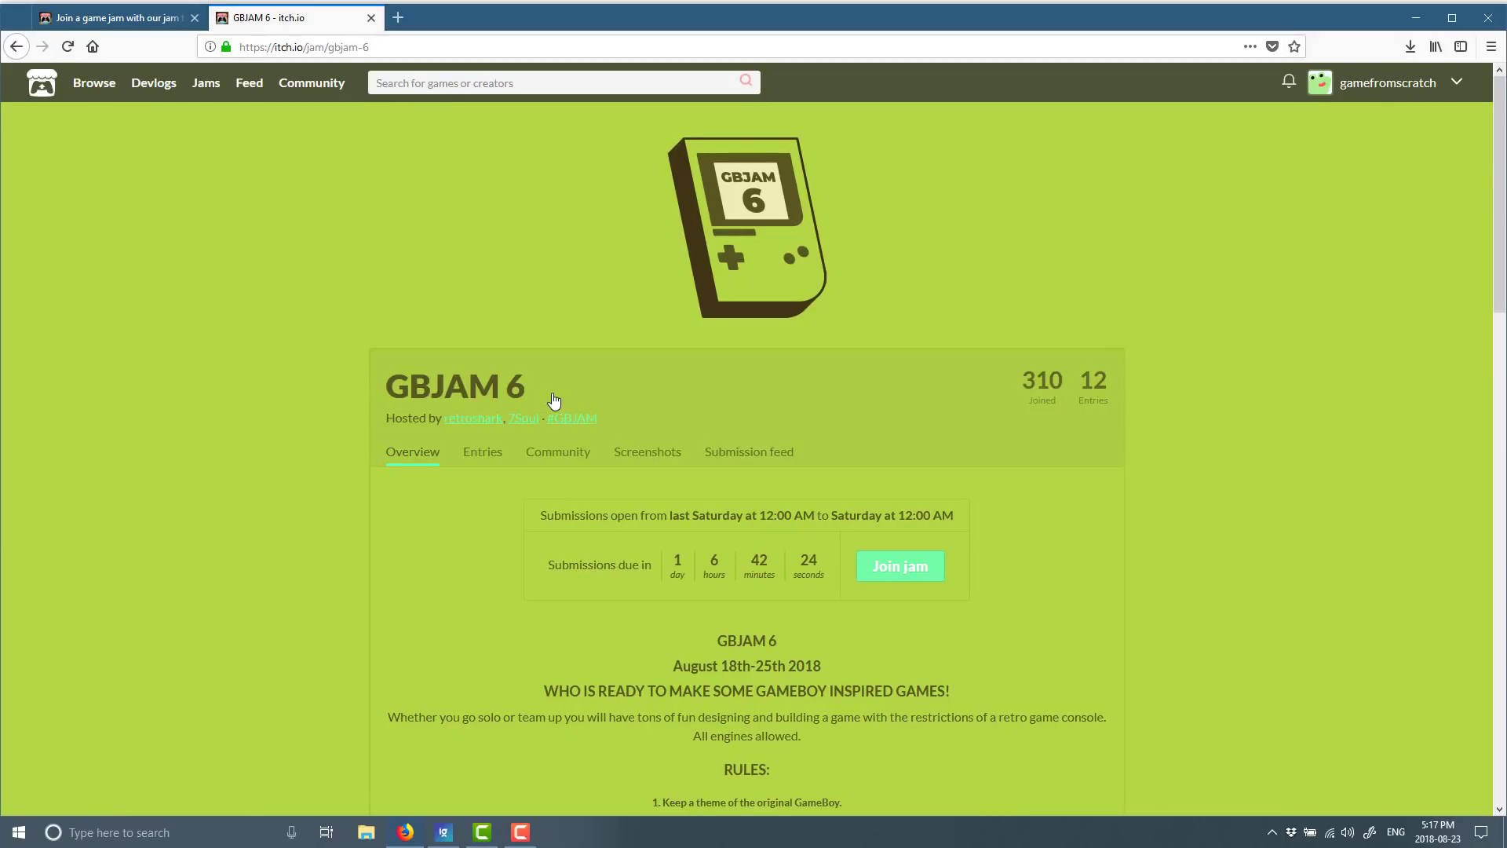
scroll("down", 3)
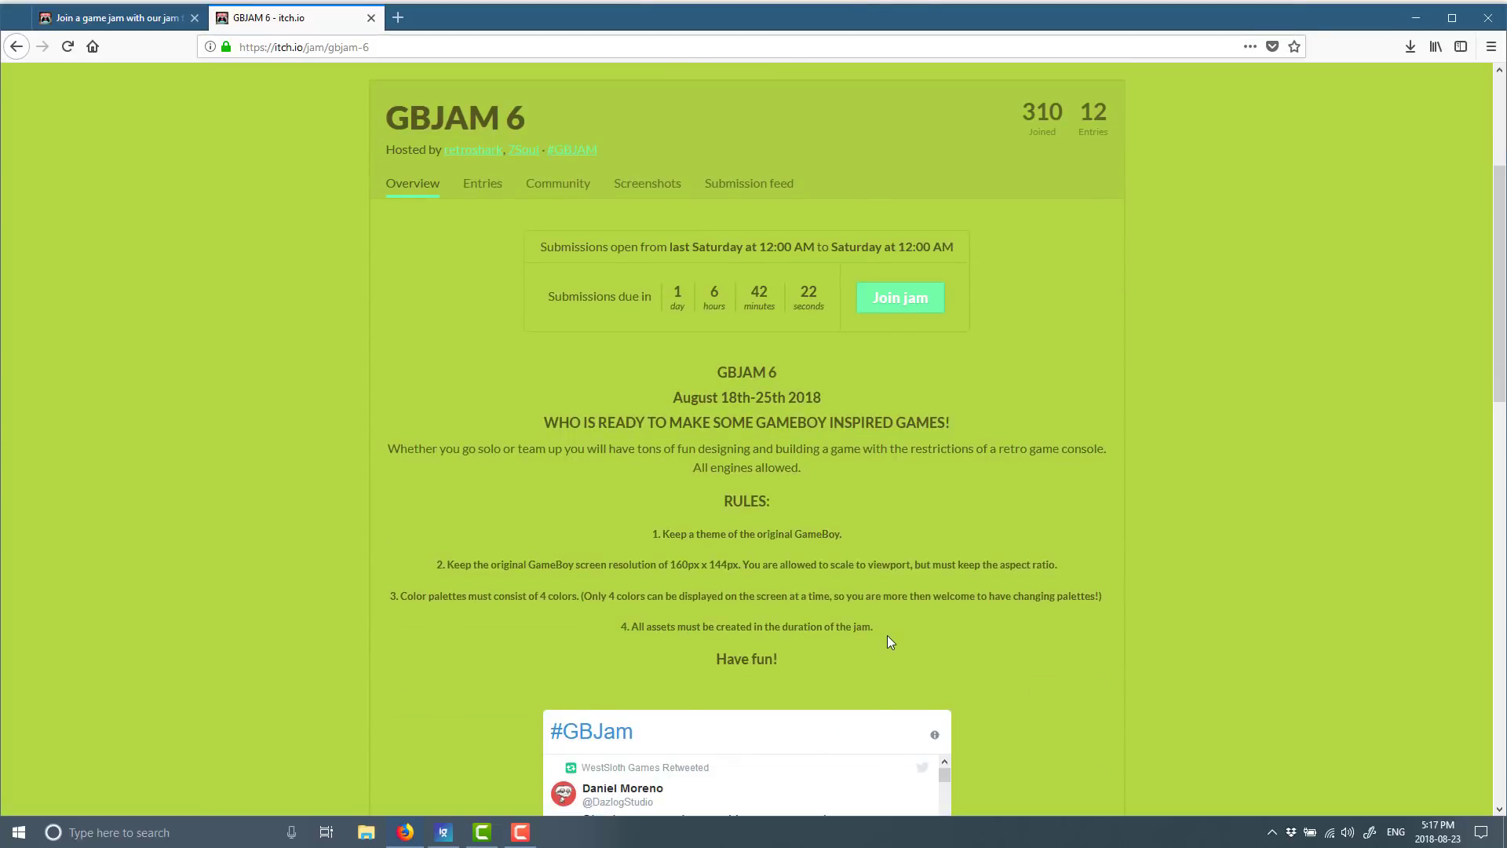
scroll("down", 3)
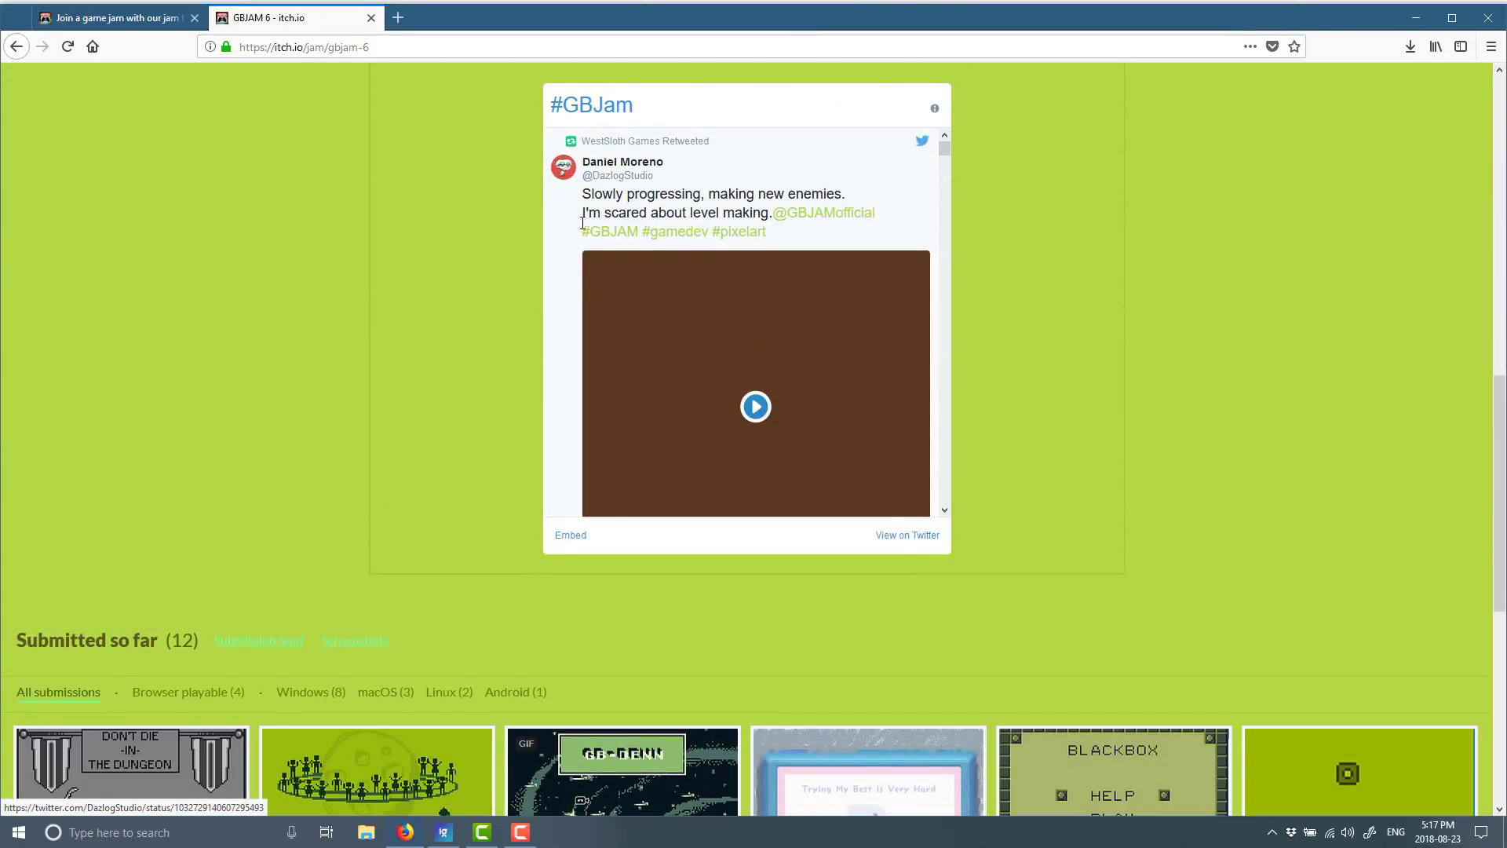
scroll("up", 3)
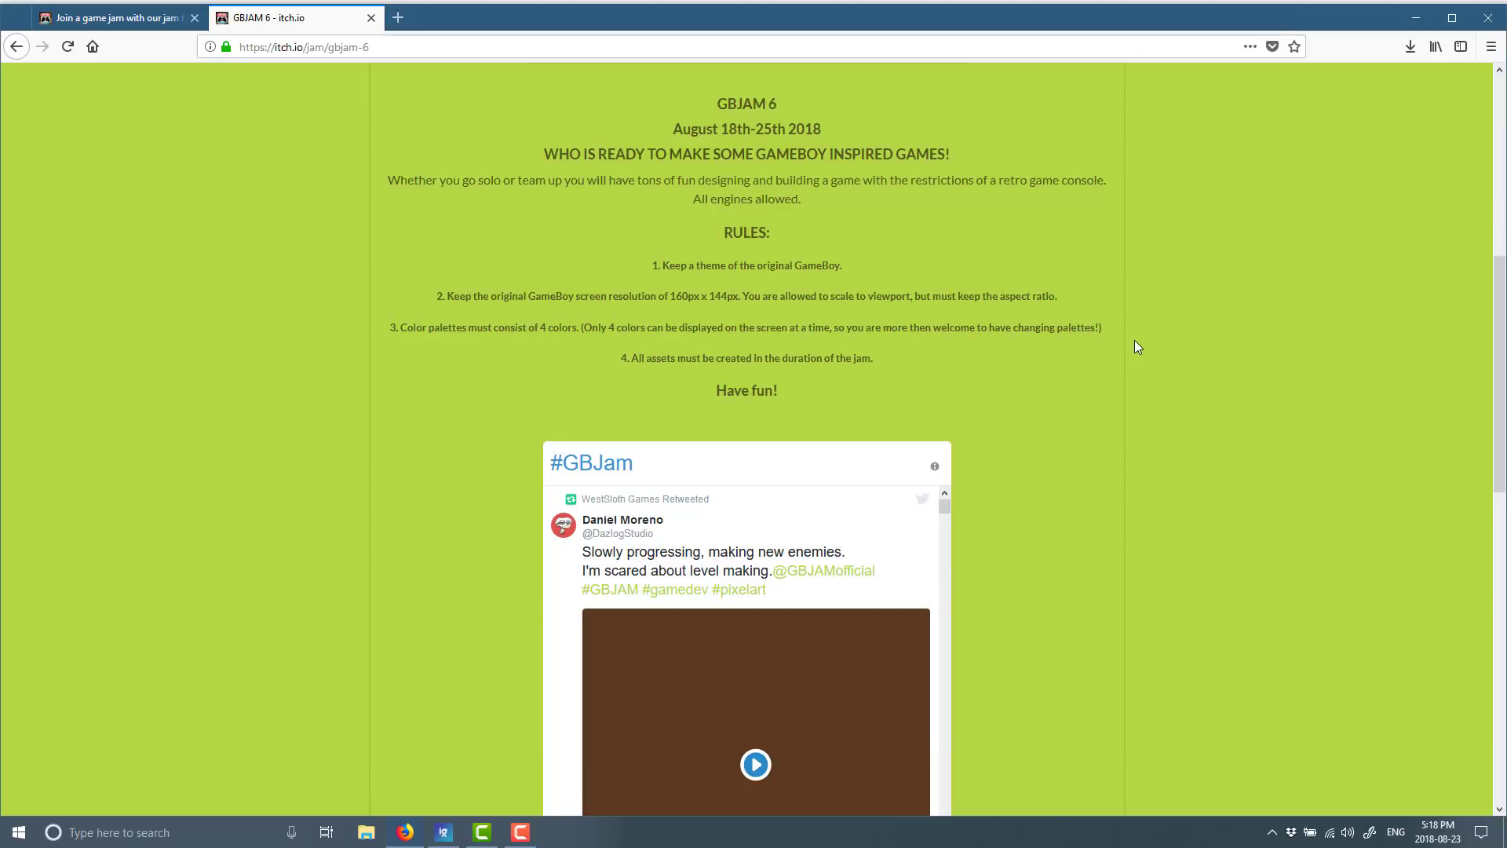
mouse_move(997, 307)
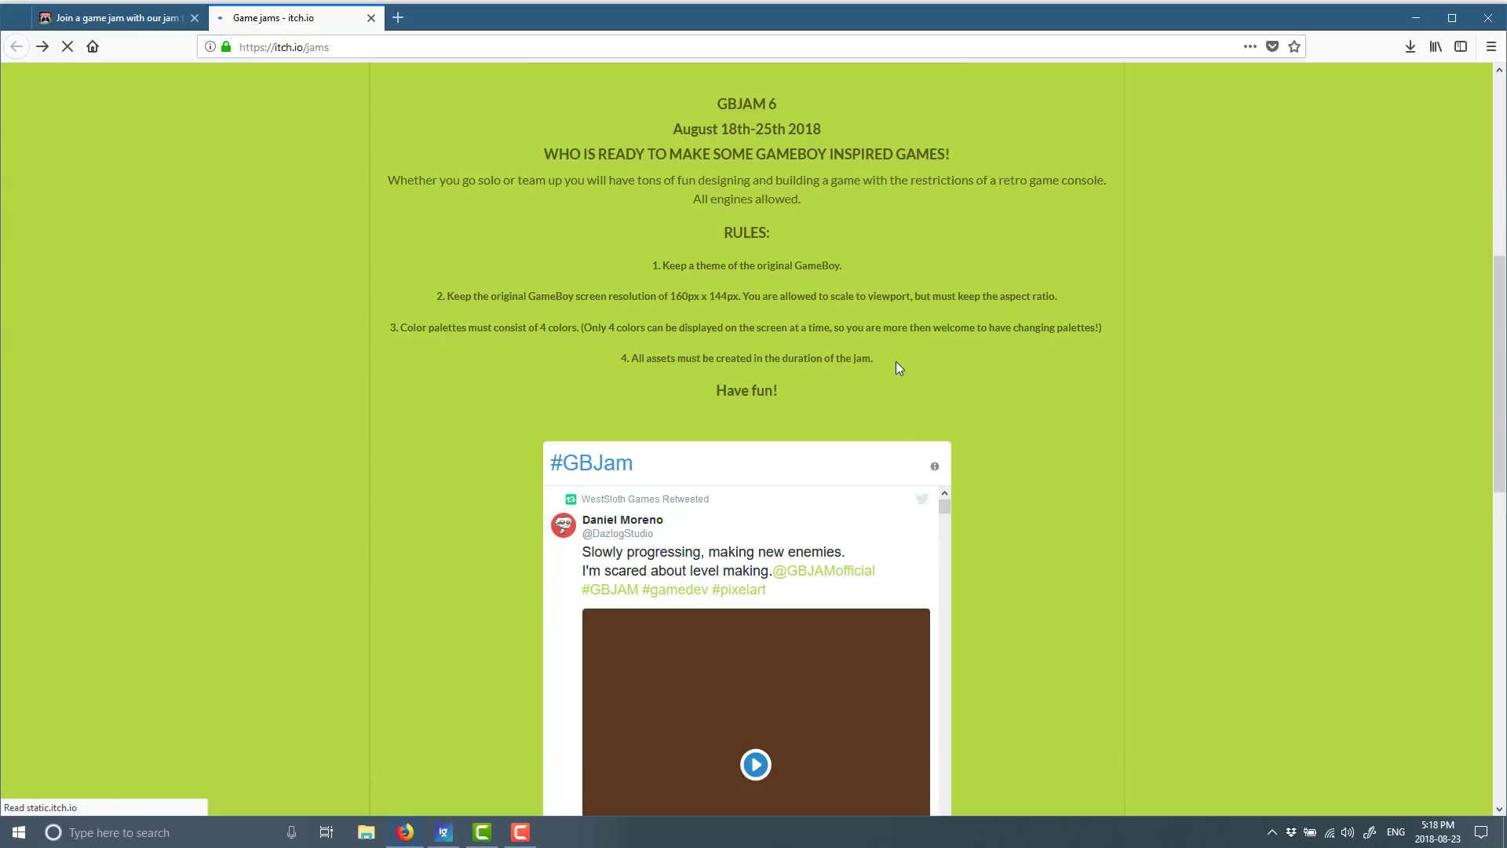
left_click(66, 46)
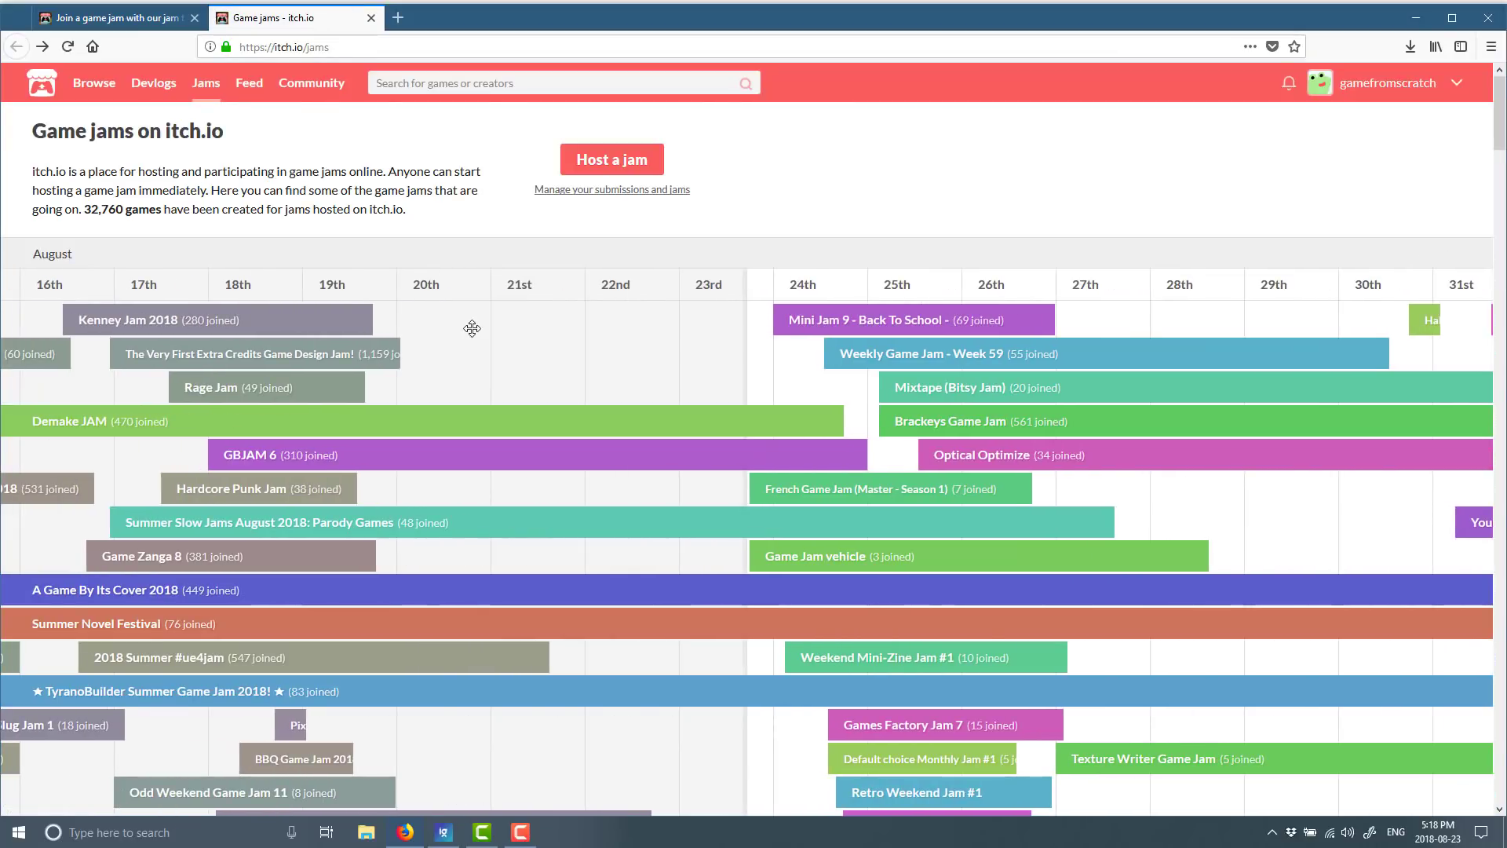
mouse_move(565, 322)
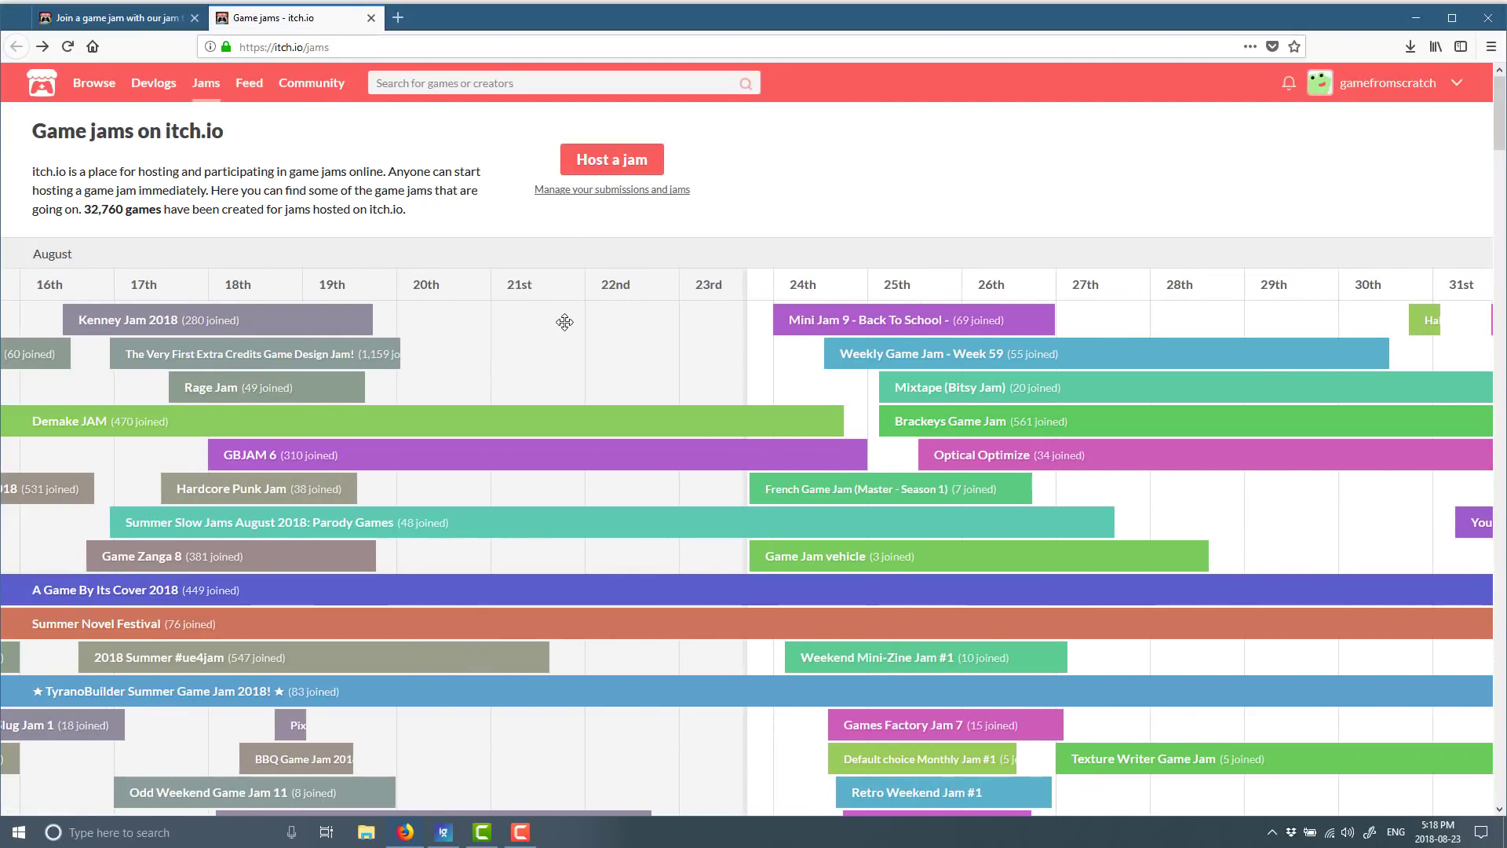
scroll("down", 3)
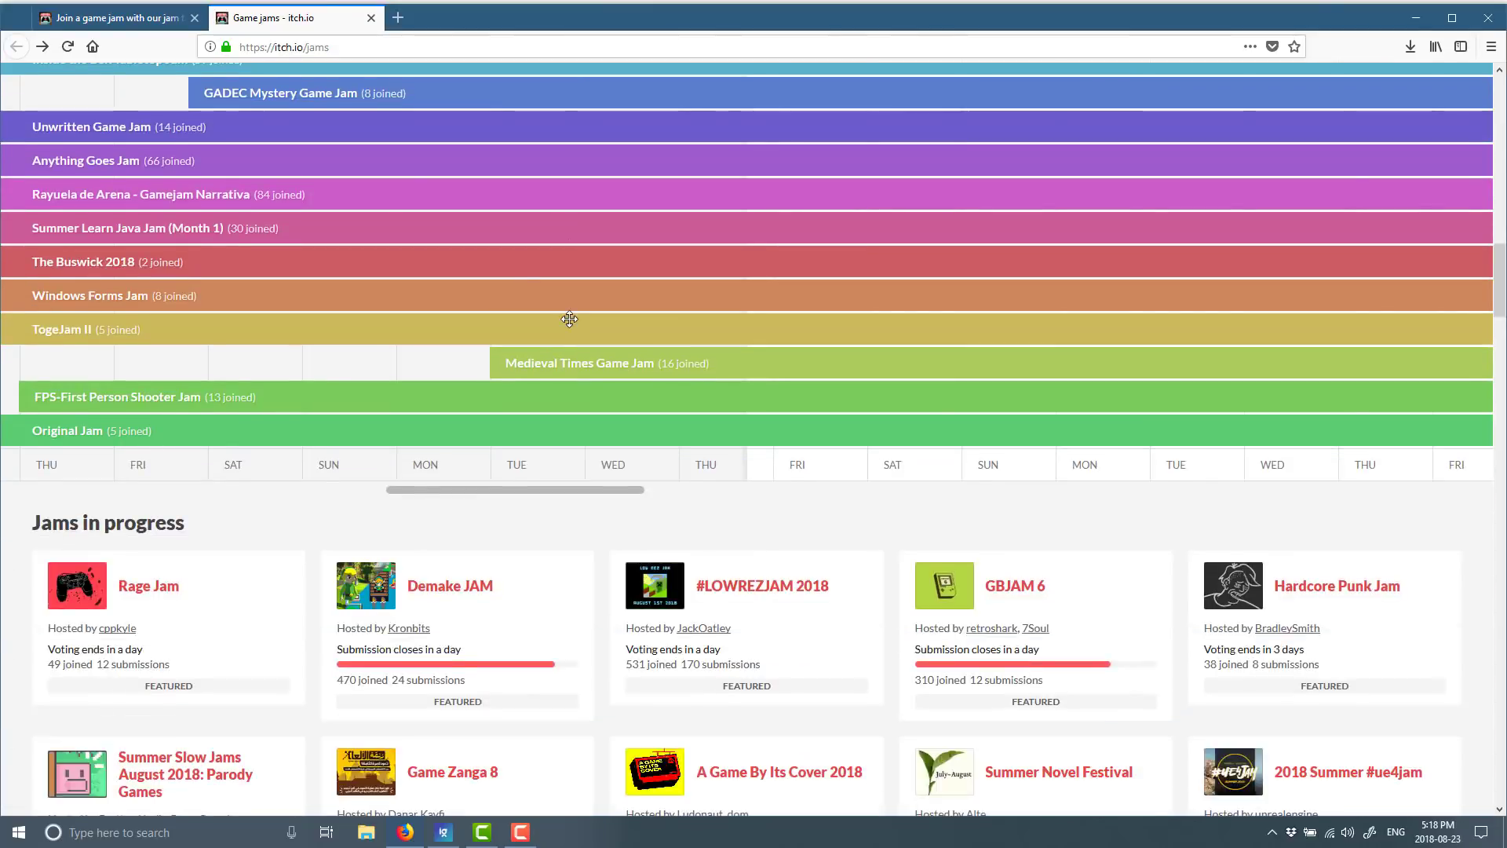
scroll("down", 3)
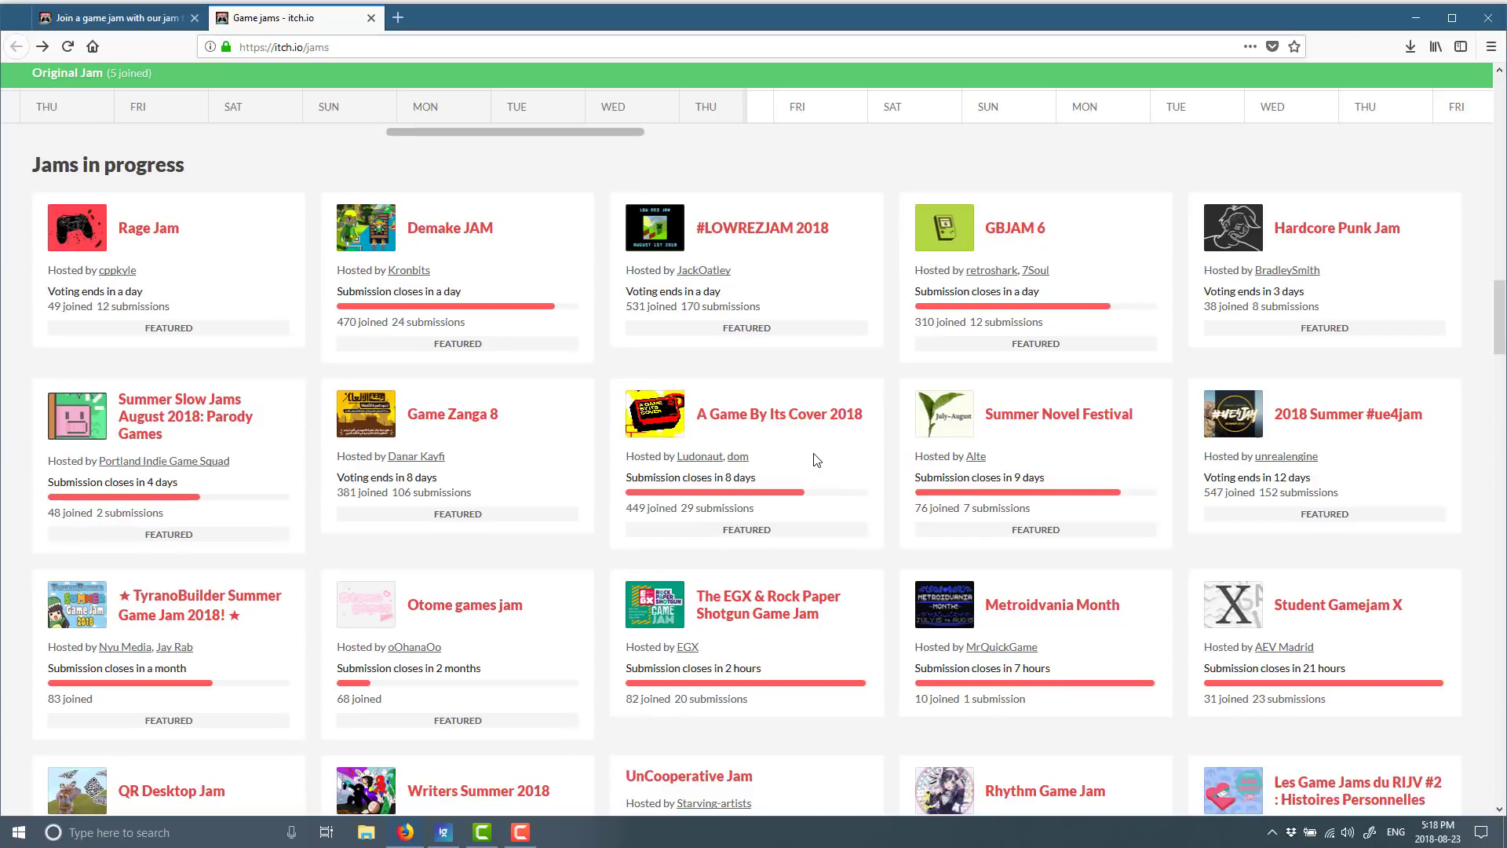
mouse_move(358, 727)
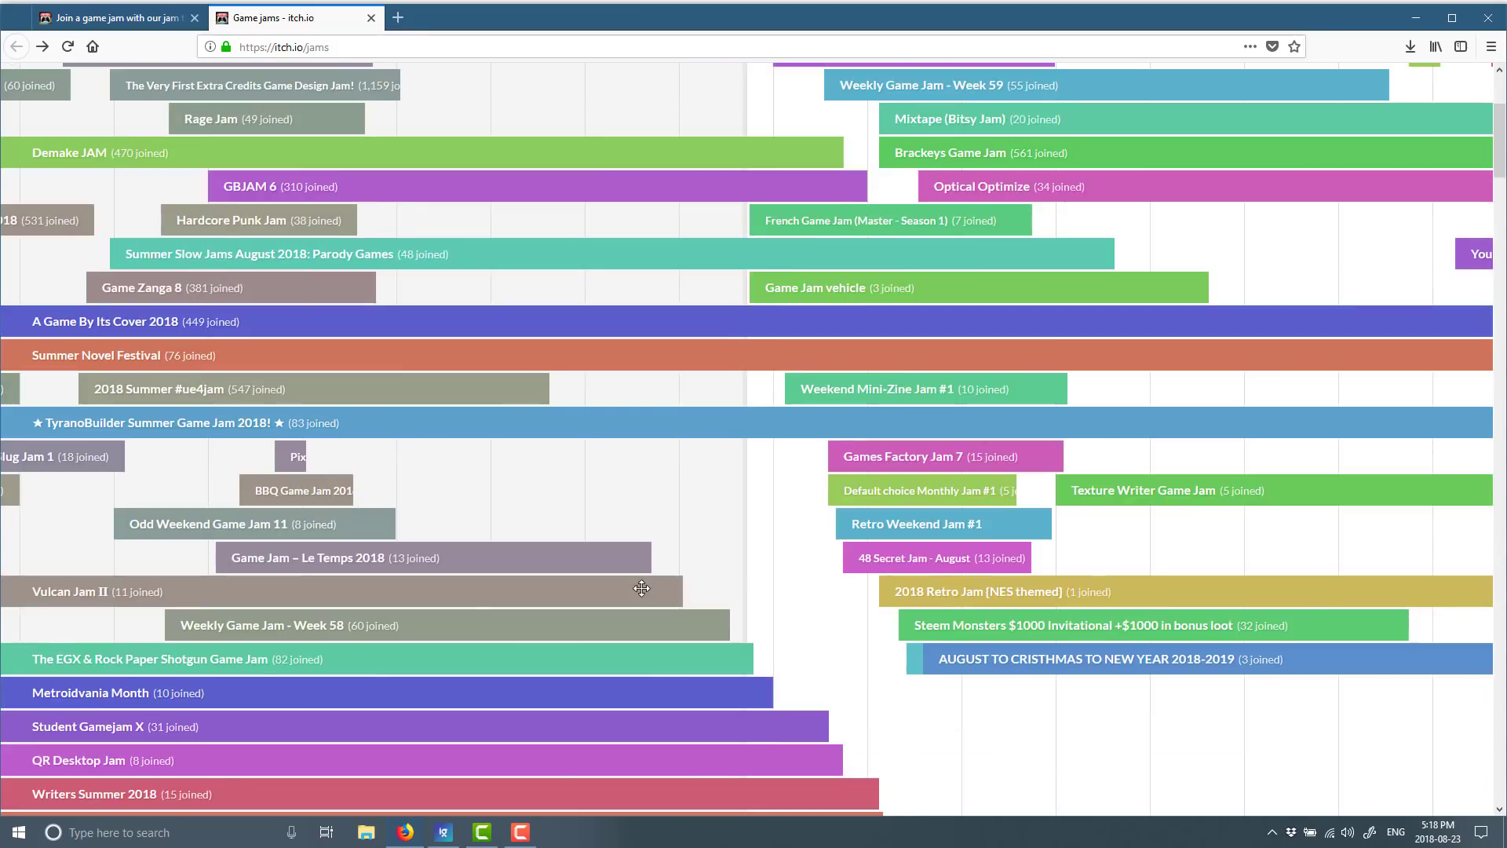
scroll("up", 3)
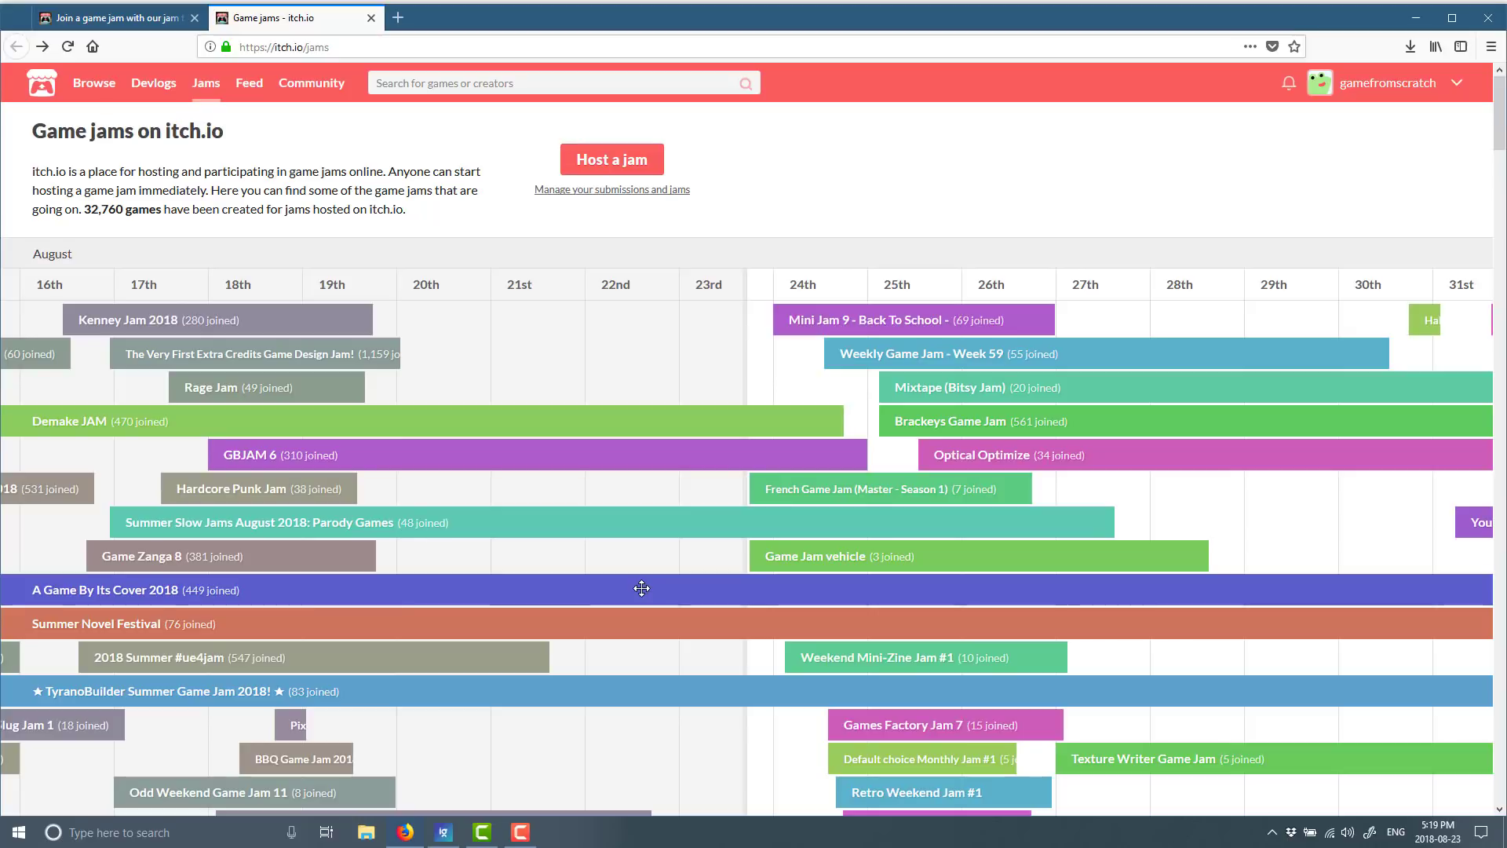
scroll("down", 3)
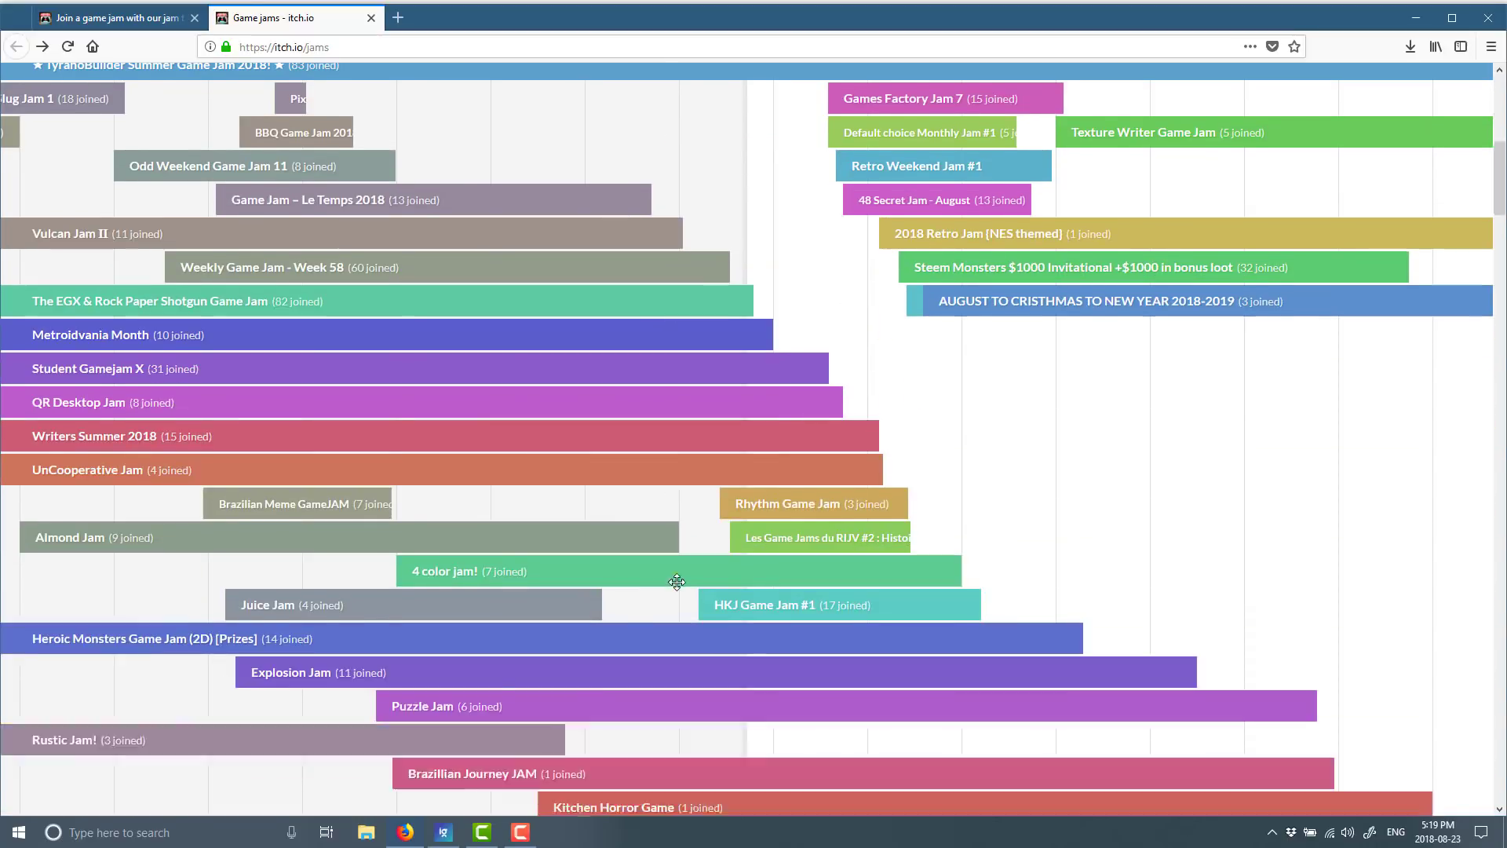
scroll("down", 3)
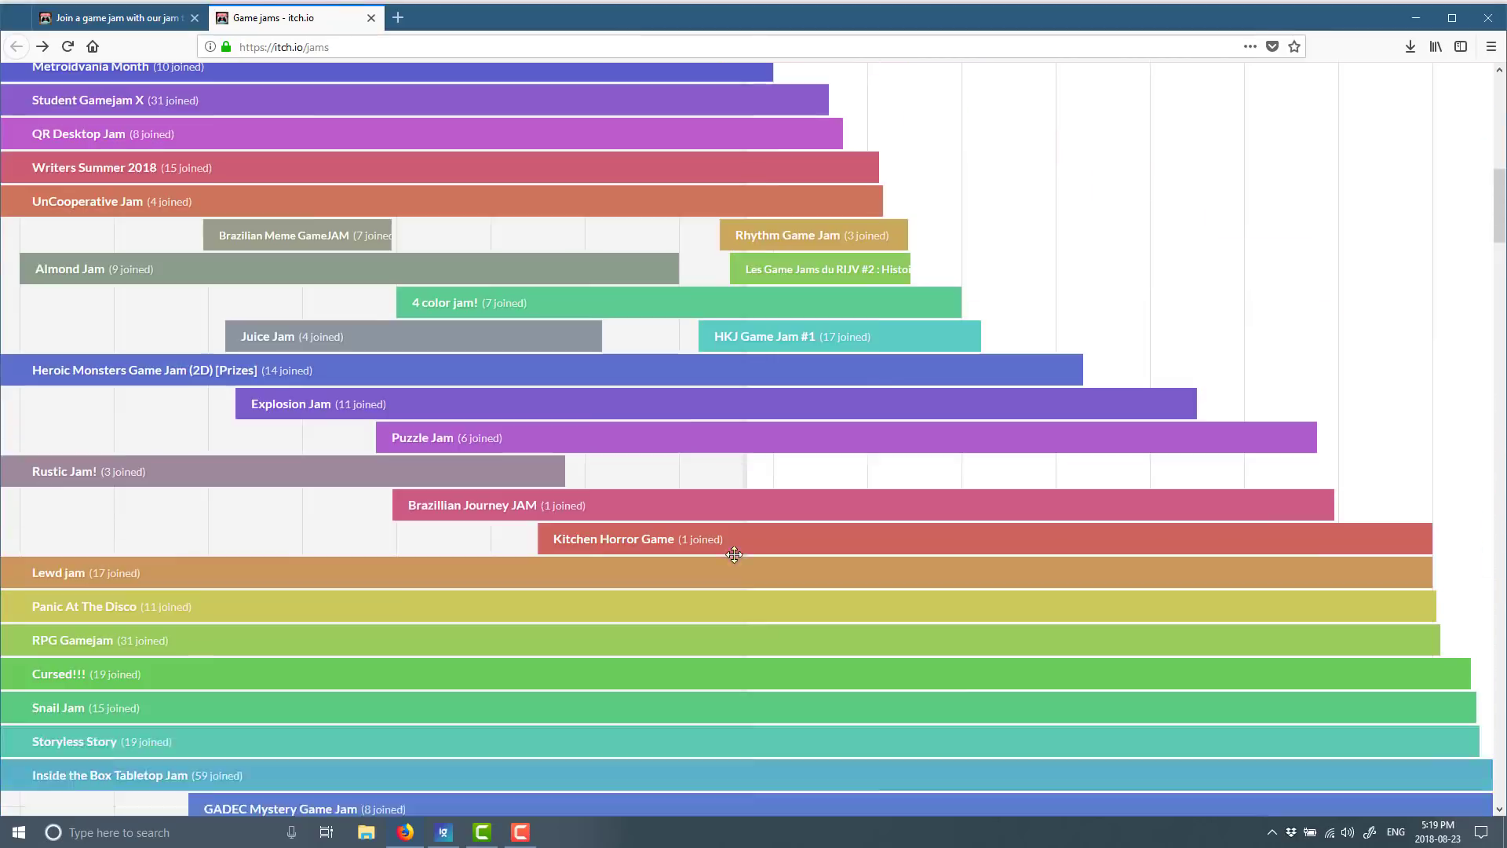
scroll("up", 3)
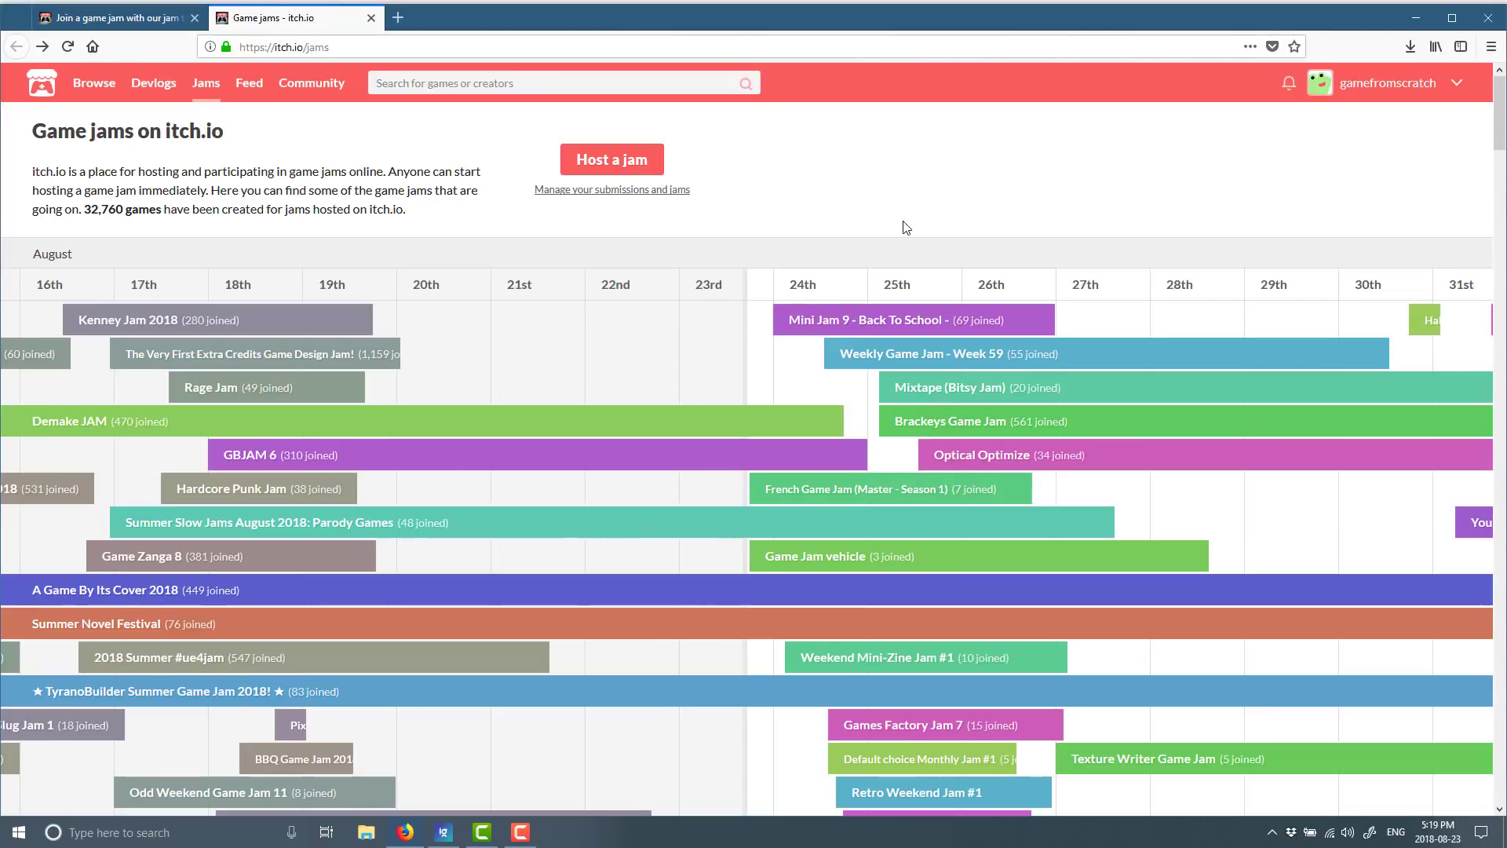
mouse_move(611, 158)
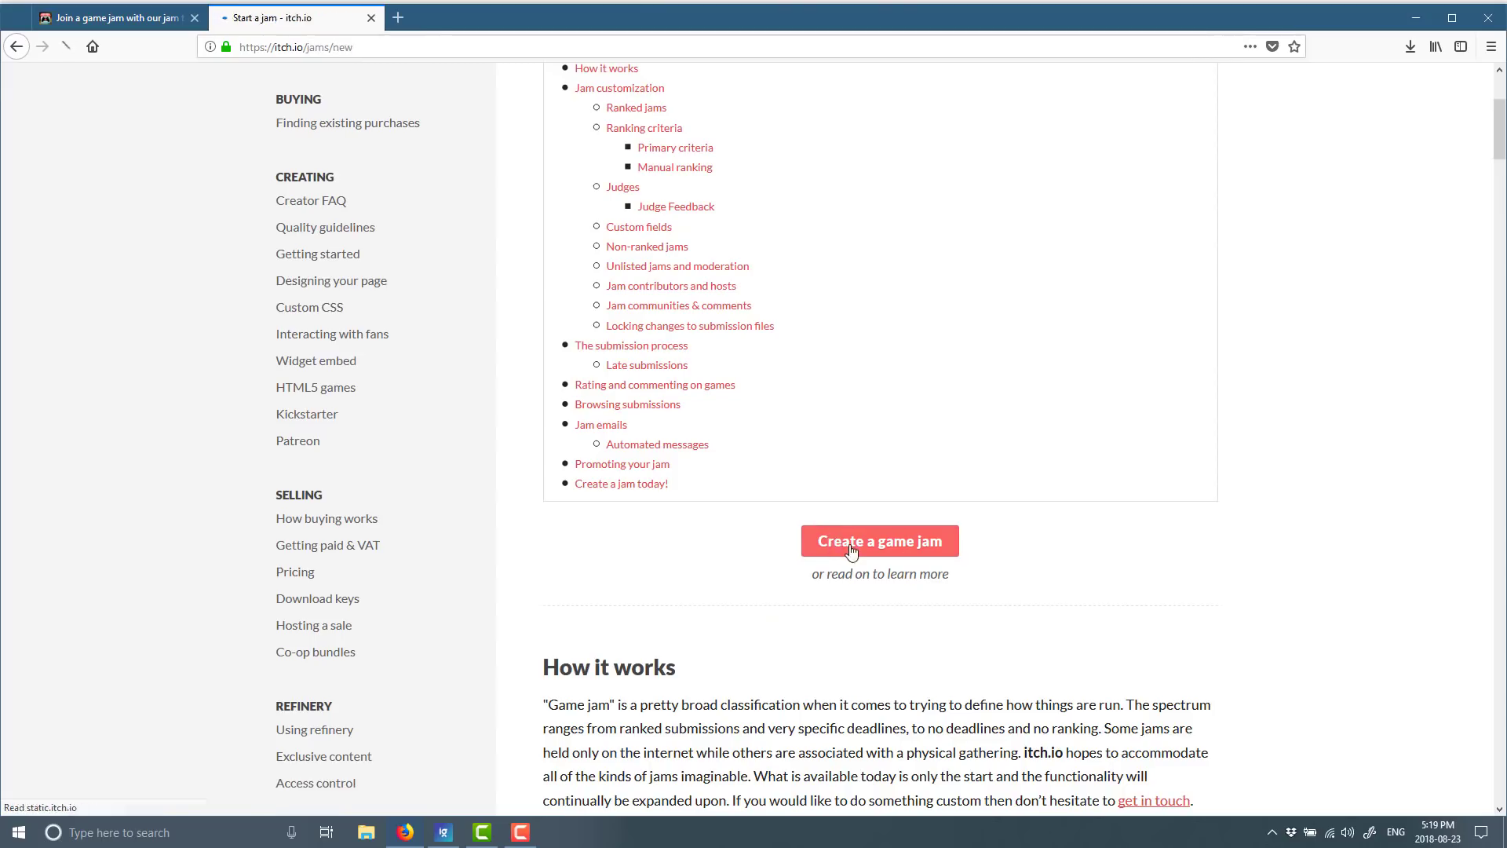
- Bring up the blank Start a jam form and look through its fields and visibility options
left_click(877, 540)
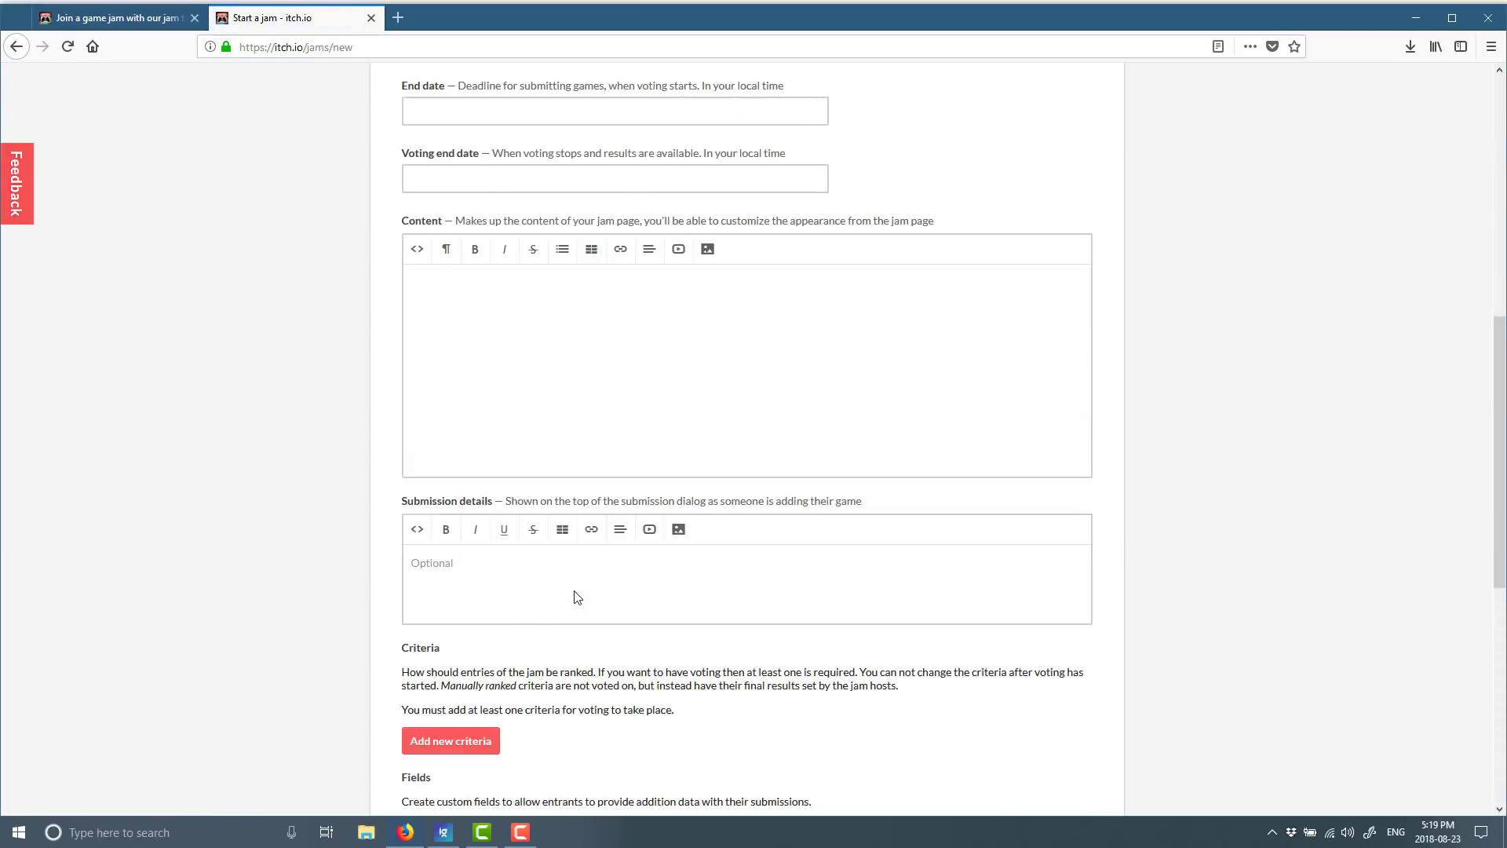
scroll("up", 3)
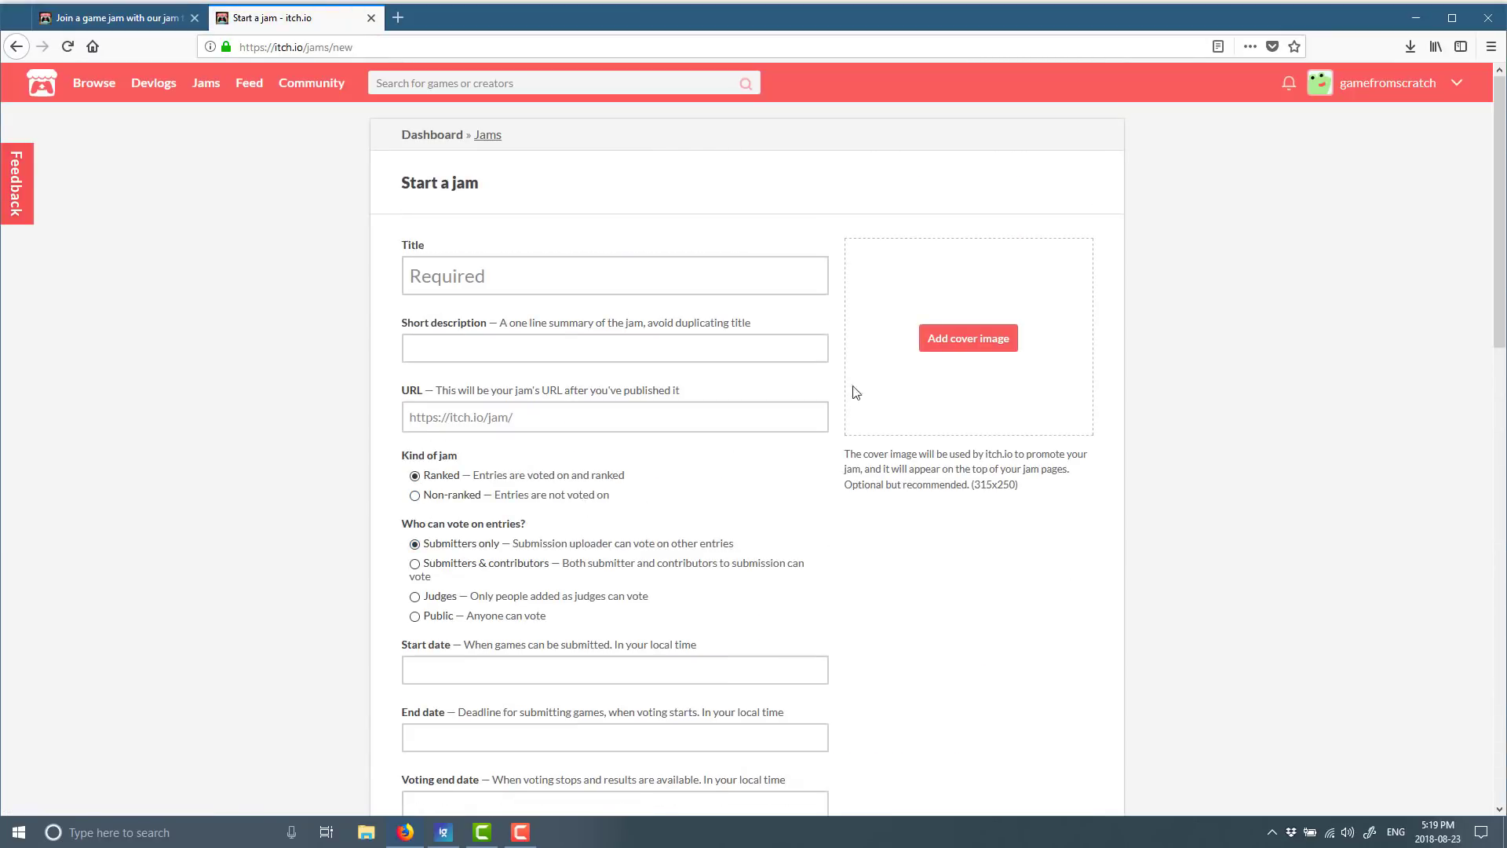
scroll("down", 3)
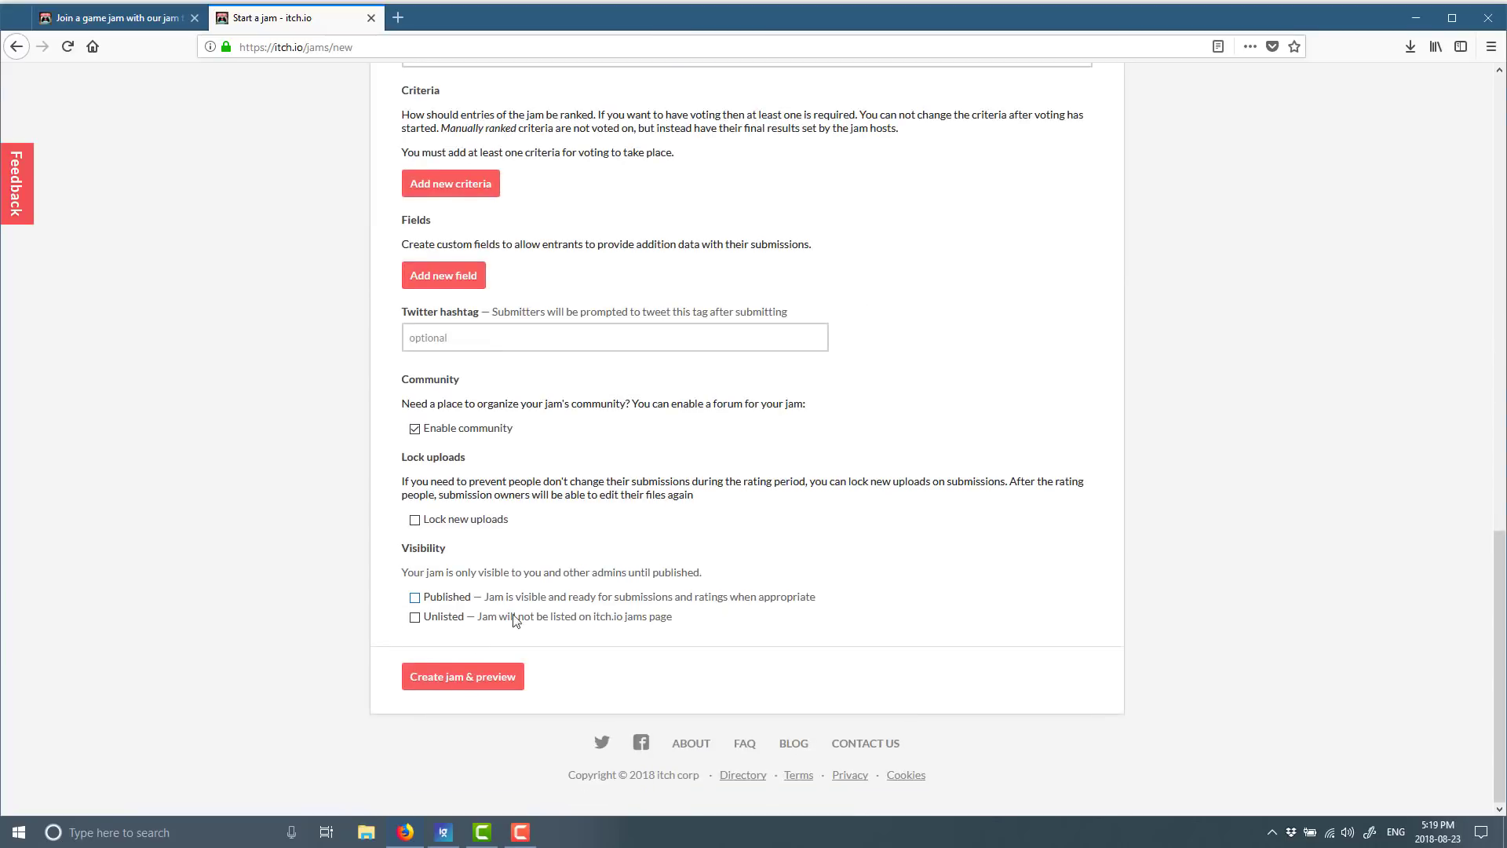
mouse_move(697, 599)
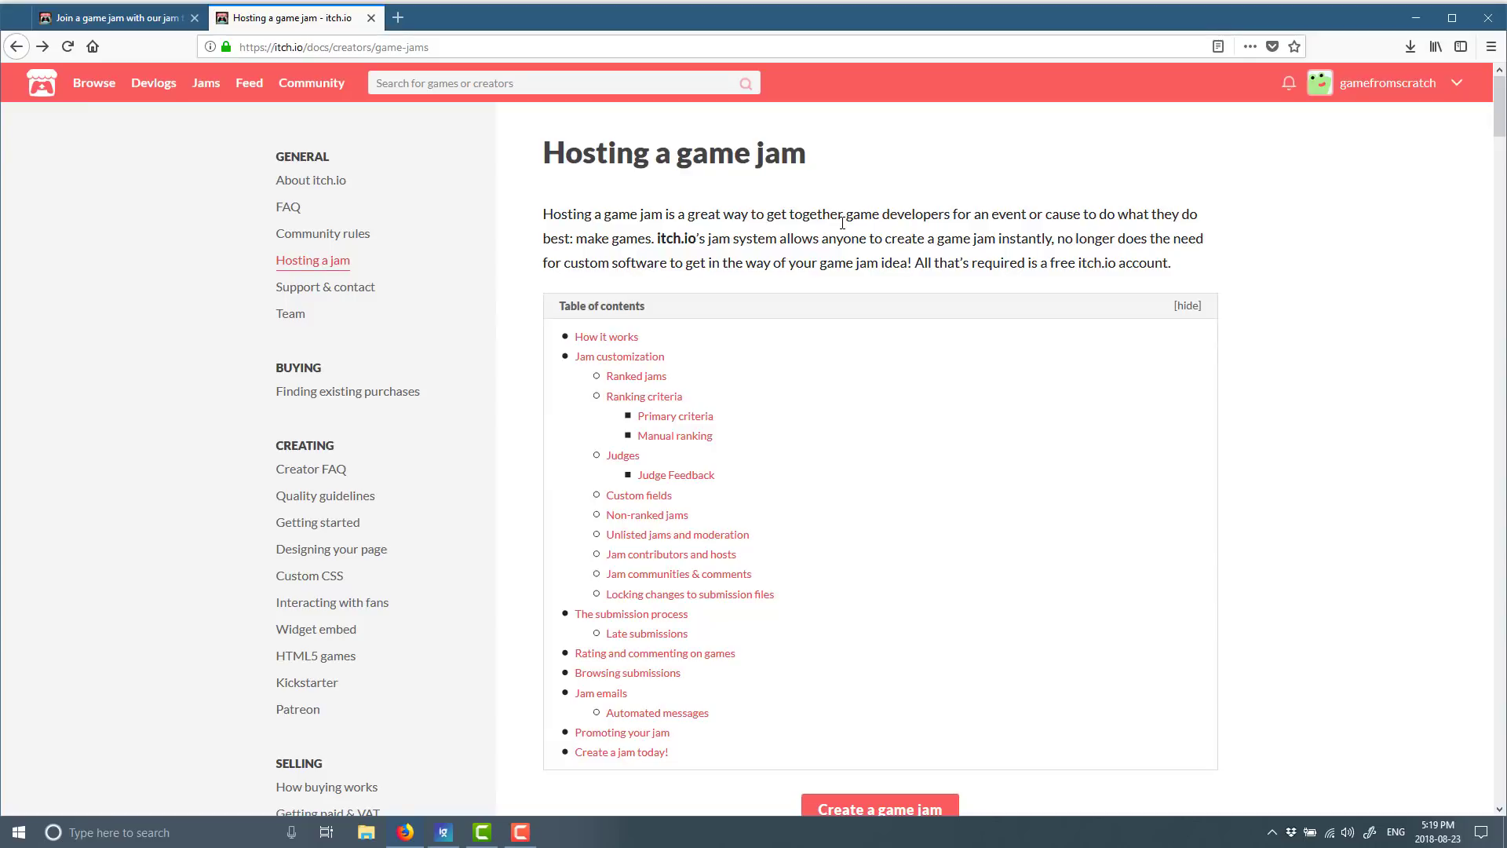
mouse_move(1500, 163)
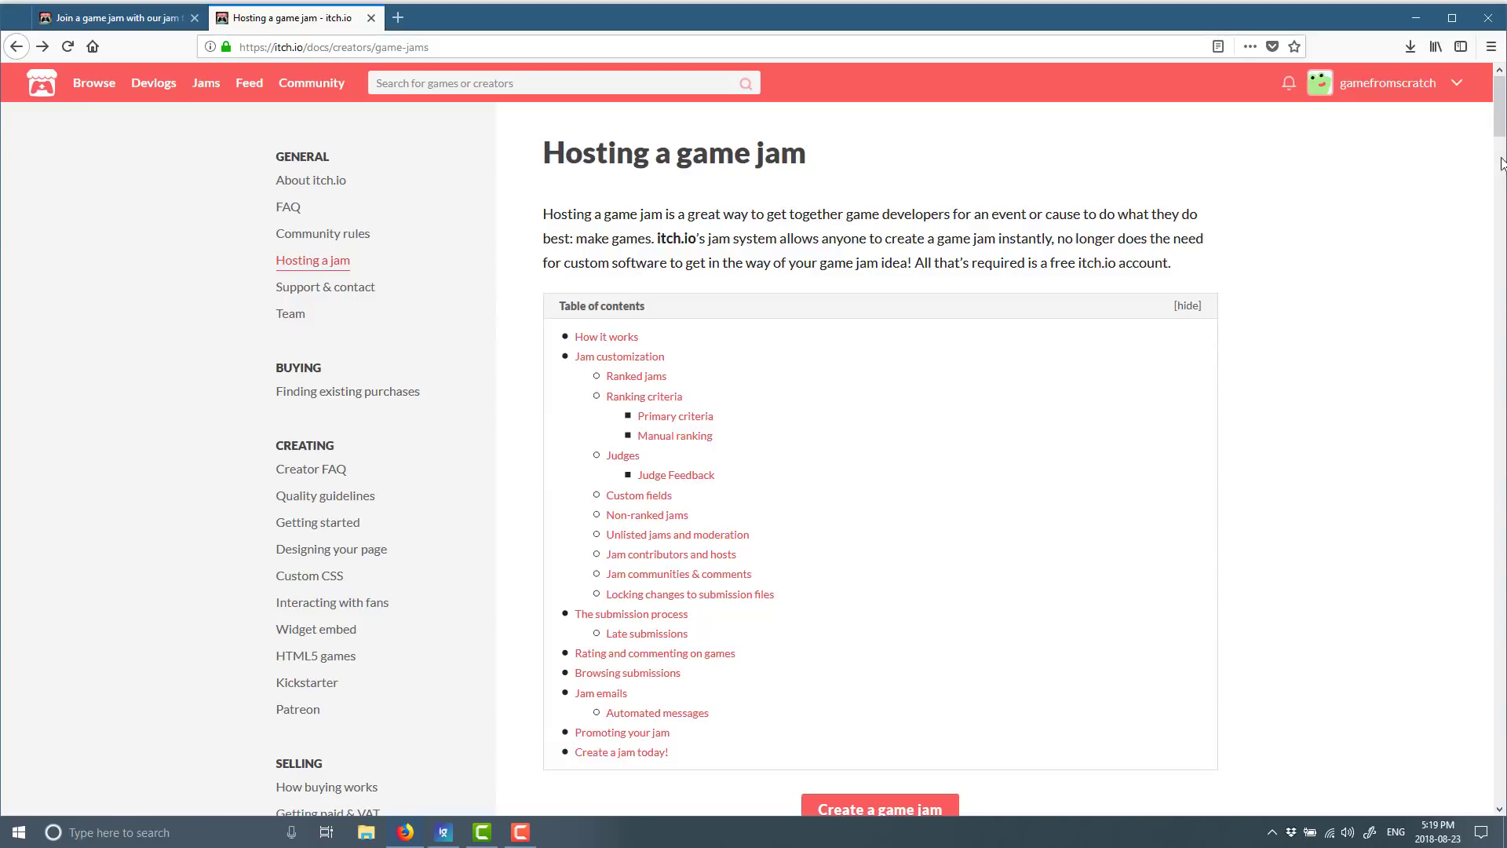
- Return from the Hosting a game jam guide to the game jams calendar via 'Jams'
left_click(206, 82)
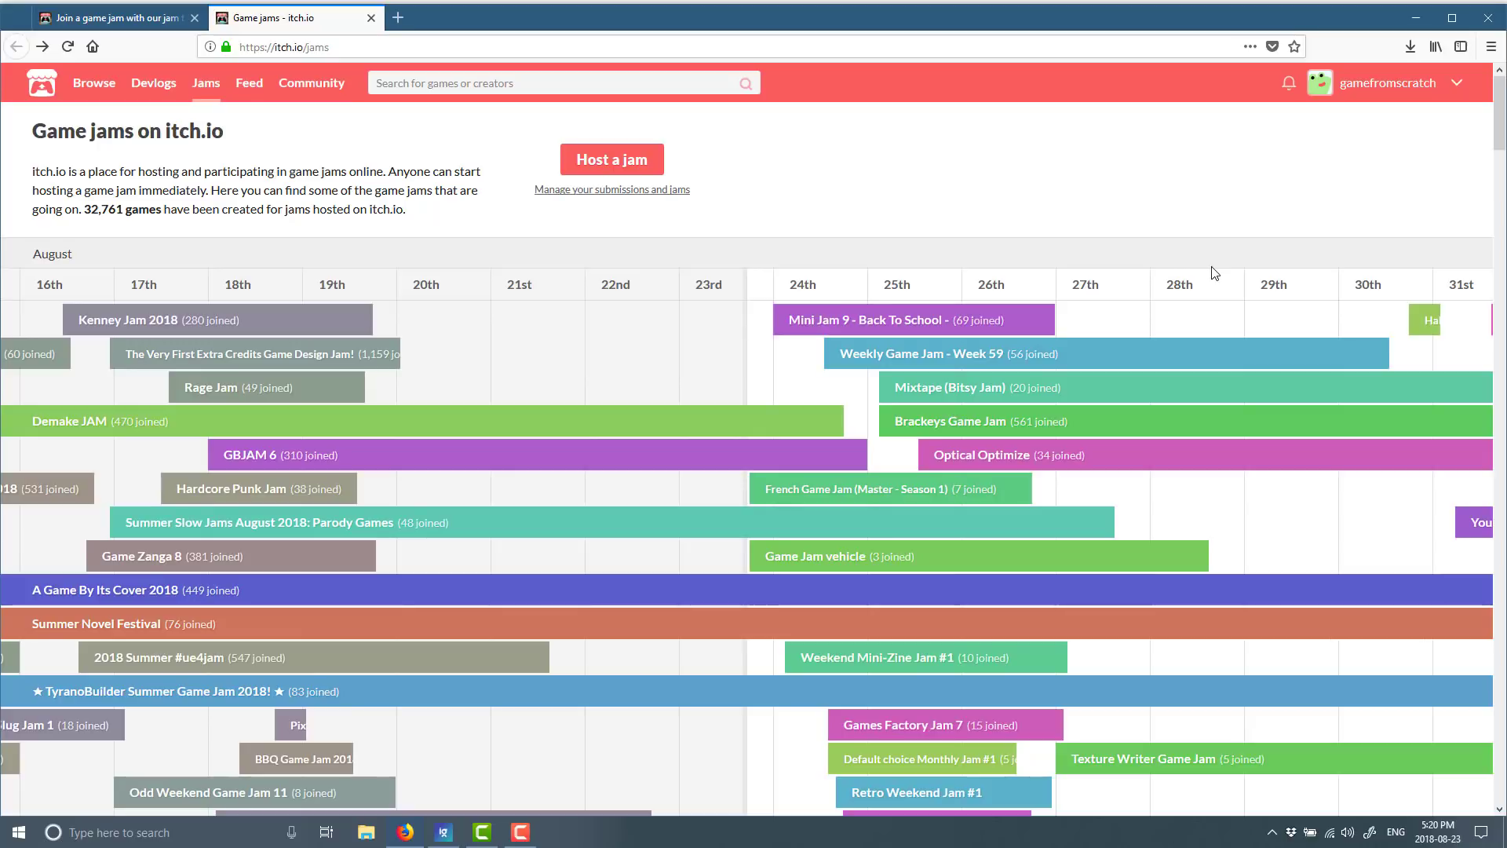
mouse_move(1462, 171)
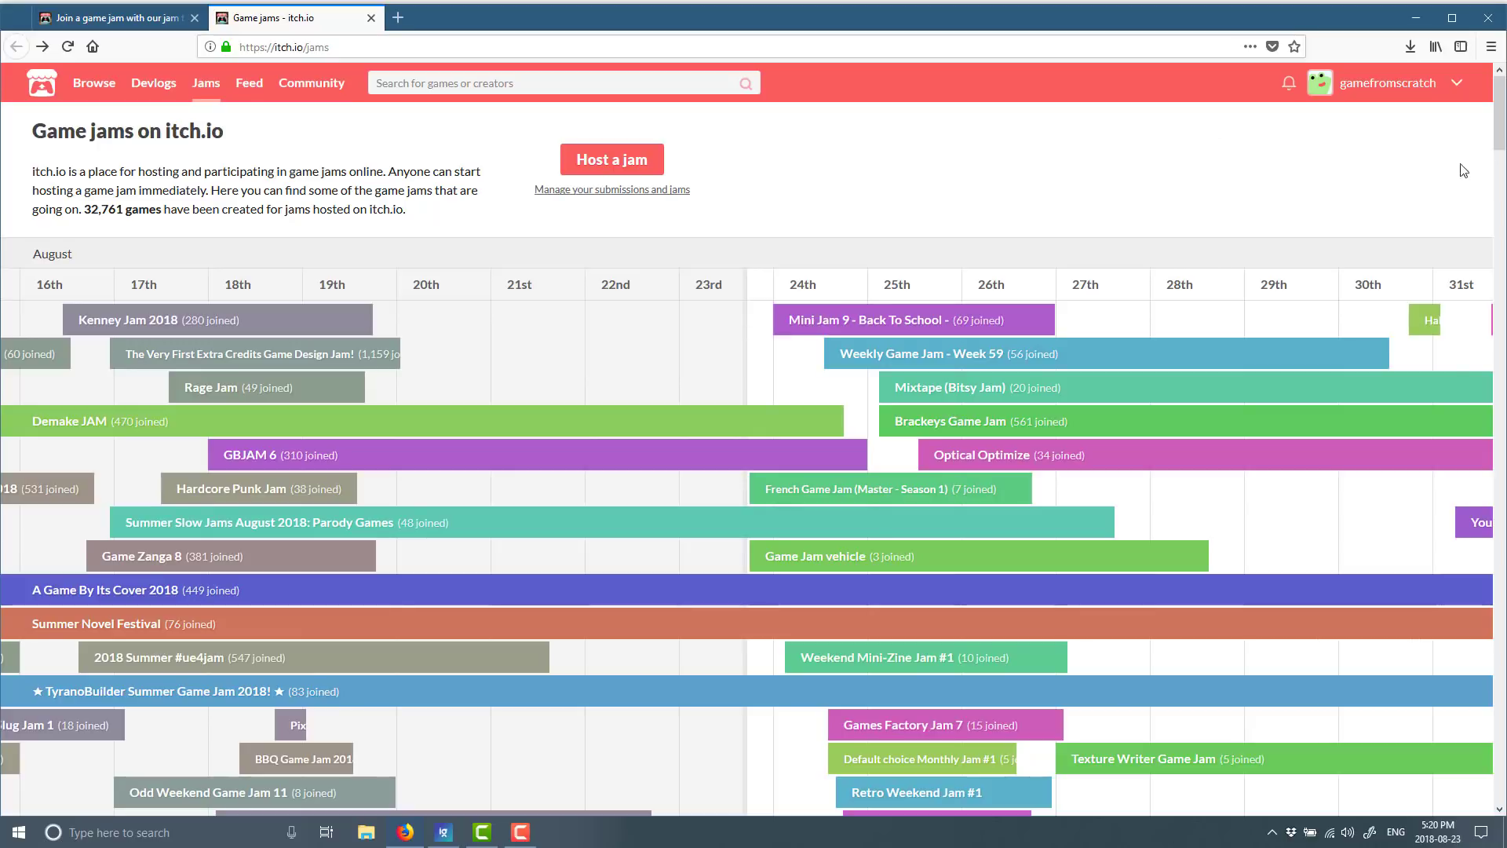